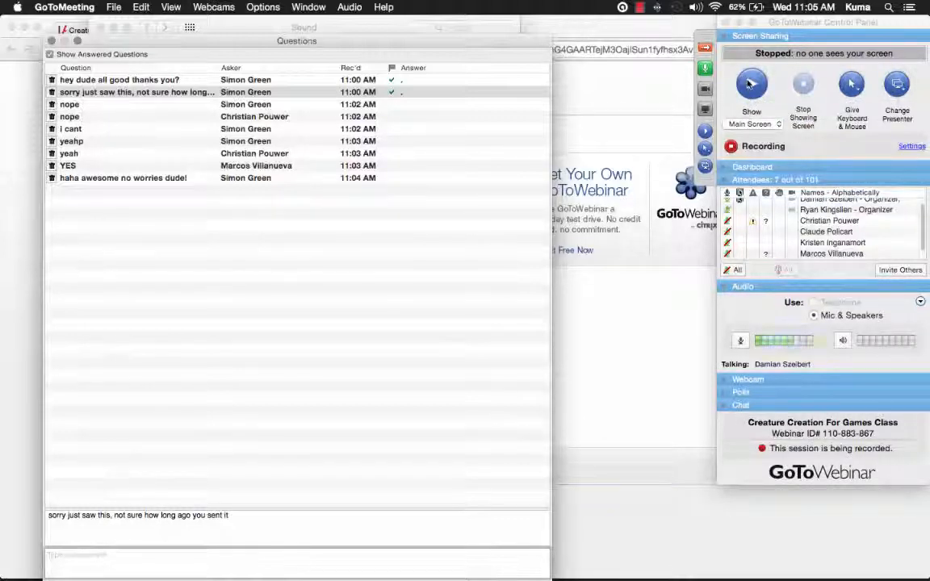
{"action": "mouse_move", "coordinate": [751, 85]}
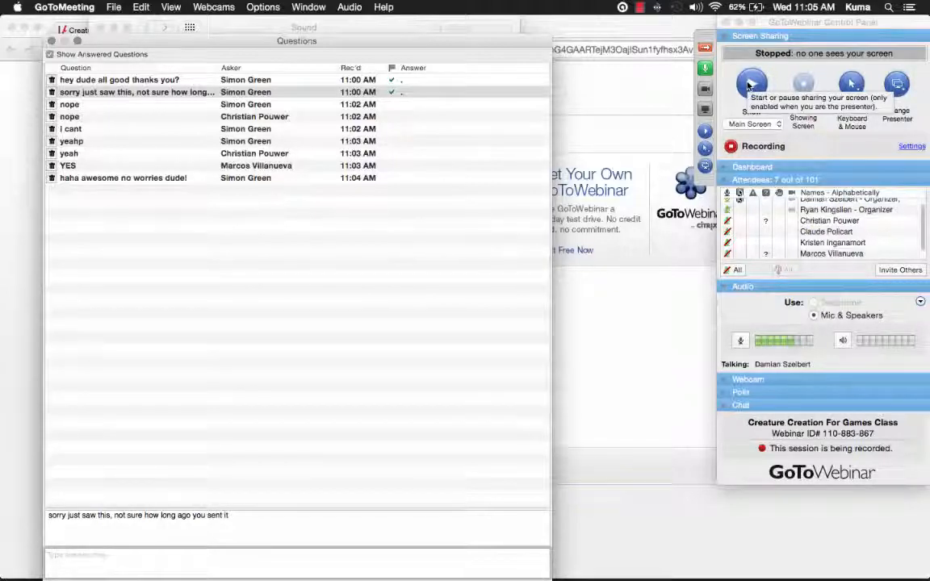
- Start sharing the main screen with the webinar attendees from the Control Panel
{"action": "left_click", "coordinate": [751, 83]}
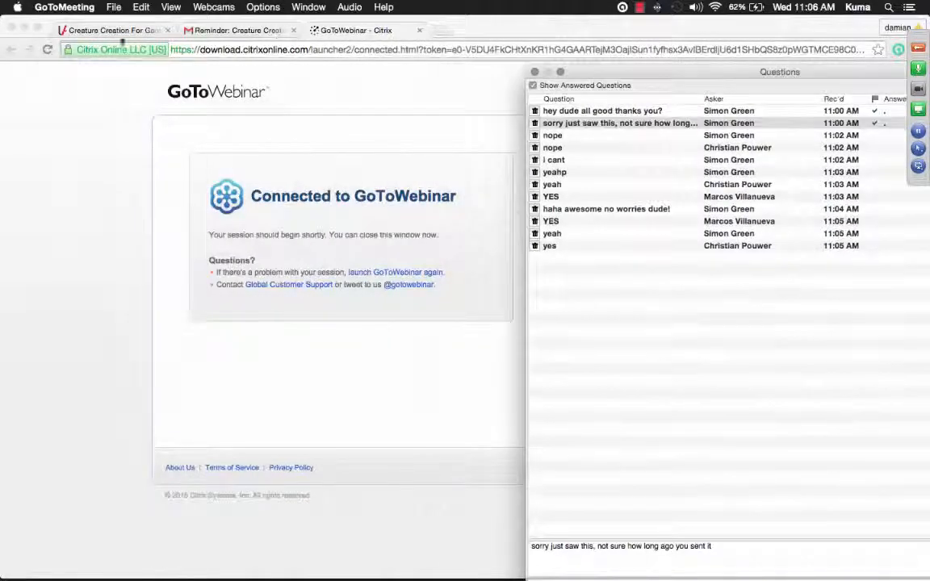
- Reload the Creature Creation For Games course tab and open Course Projects (57)
{"action": "left_click", "coordinate": [109, 30]}
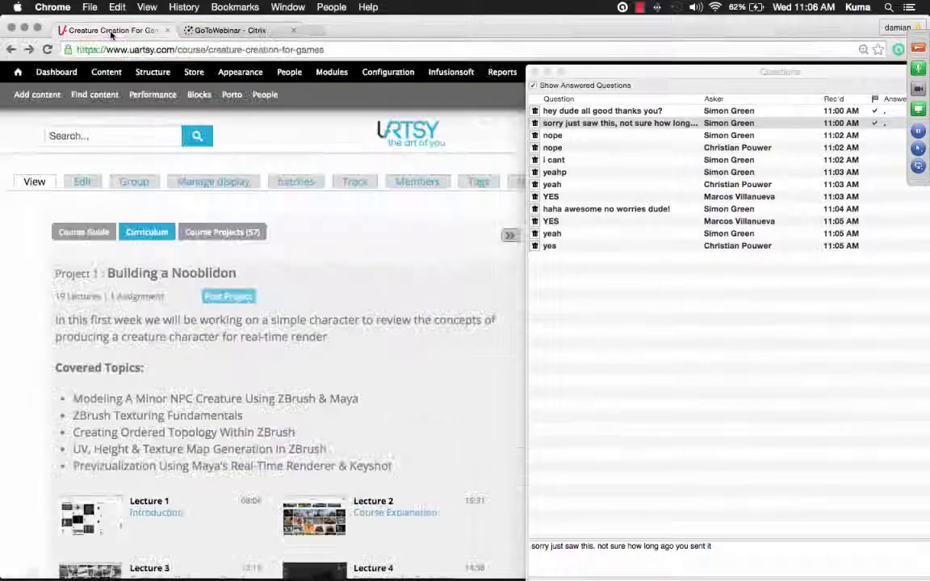
{"action": "left_click", "coordinate": [47, 49]}
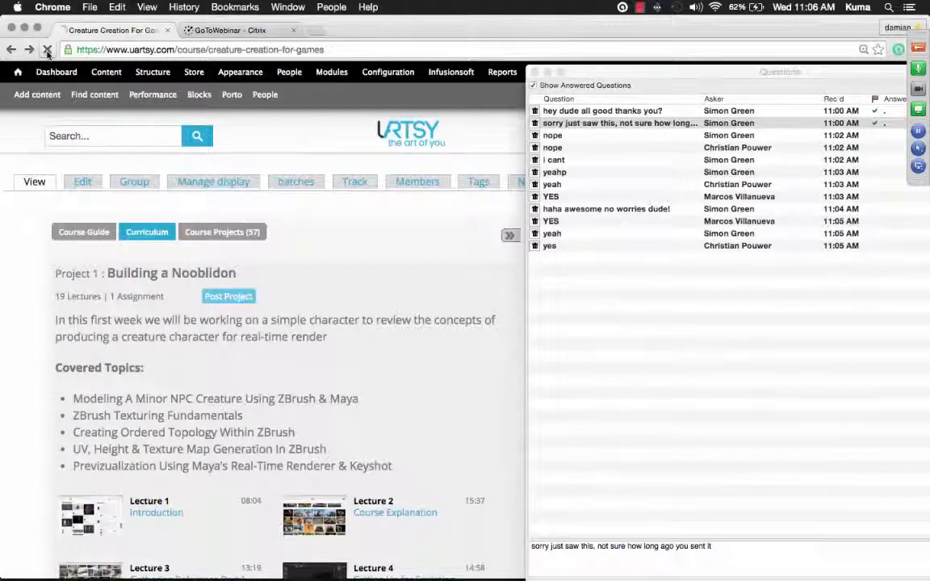
{"action": "left_click", "coordinate": [47, 50]}
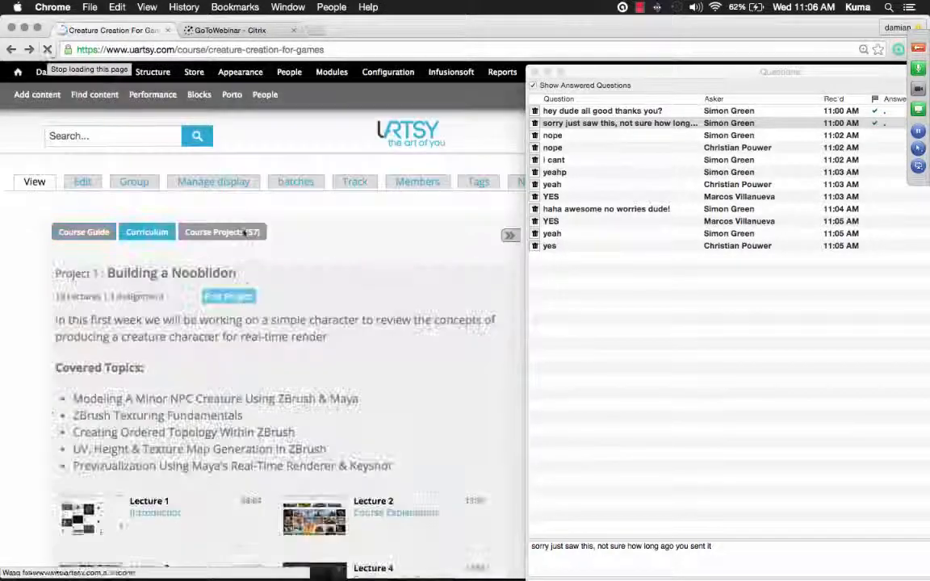
{"action": "left_click", "coordinate": [222, 232]}
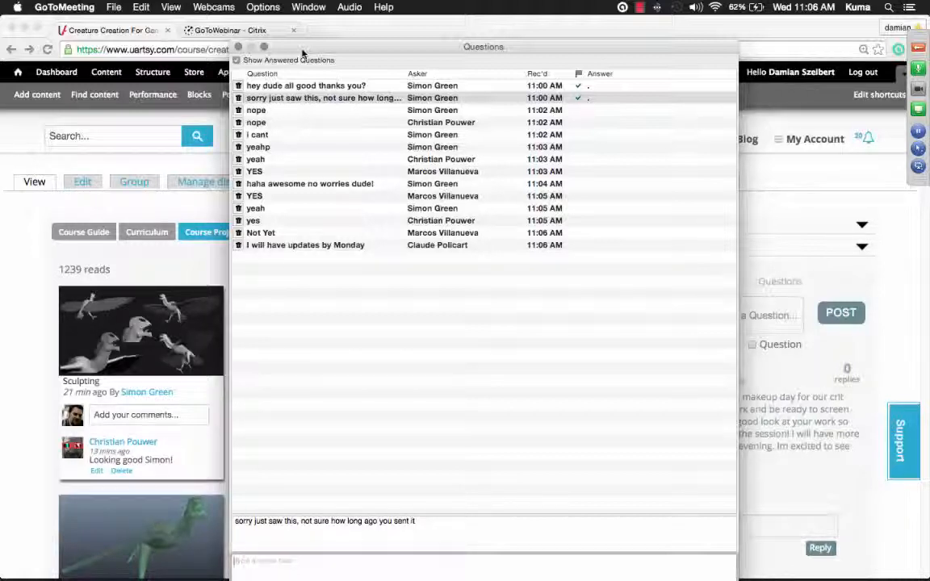
{"action": "mouse_move", "coordinate": [320, 234]}
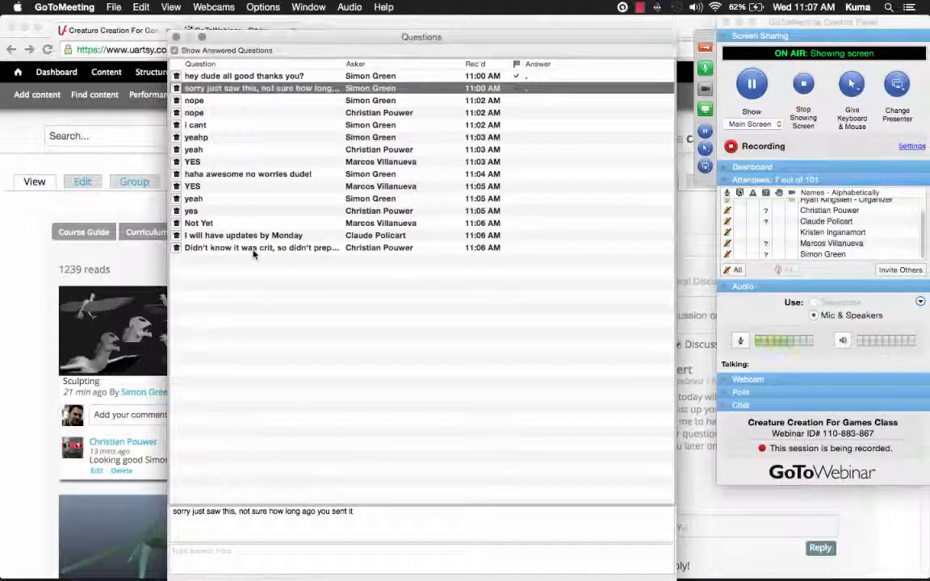
{"action": "mouse_move", "coordinate": [295, 263]}
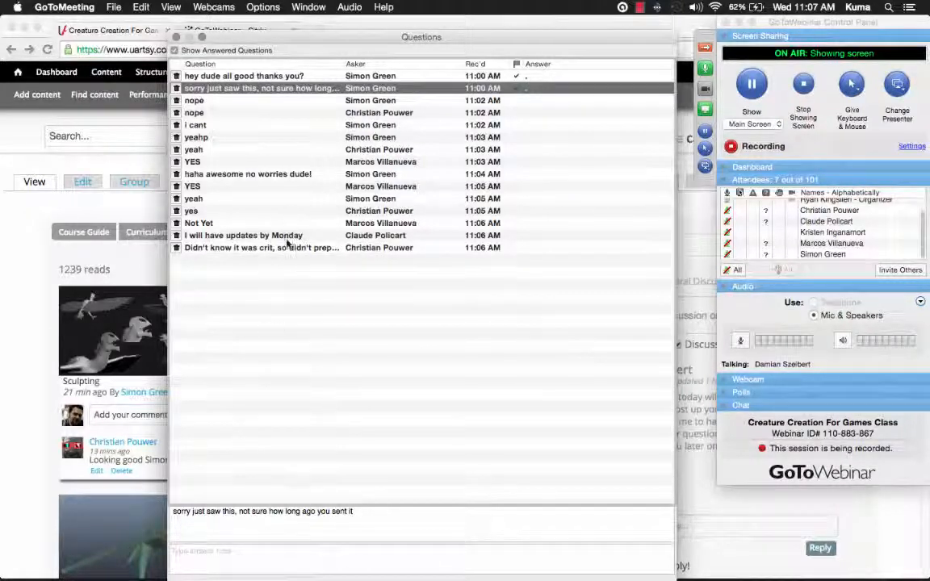
- Read the Monday updates and screenshare-or-screenshot questions, then start a reply to the latter
{"action": "left_click", "coordinate": [243, 234]}
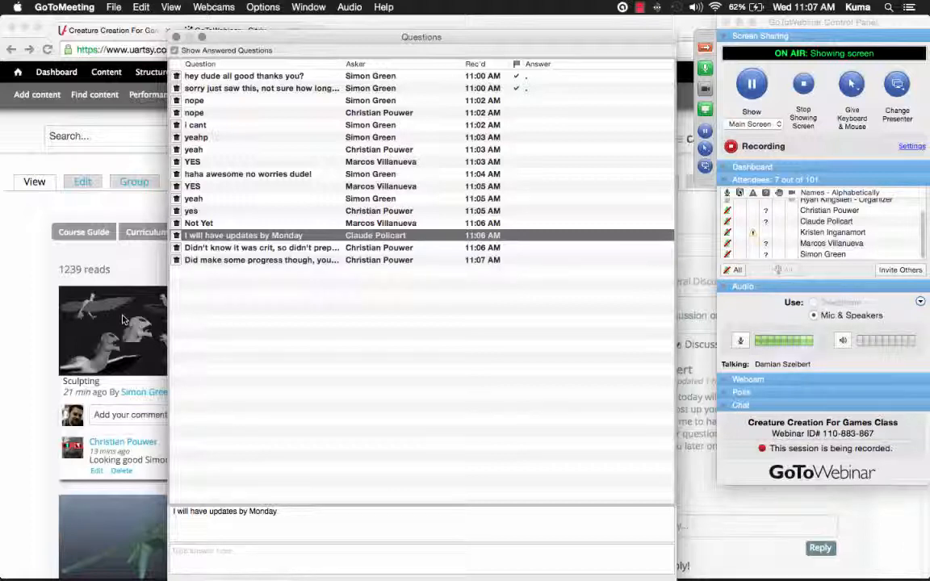
{"action": "left_click", "coordinate": [258, 259]}
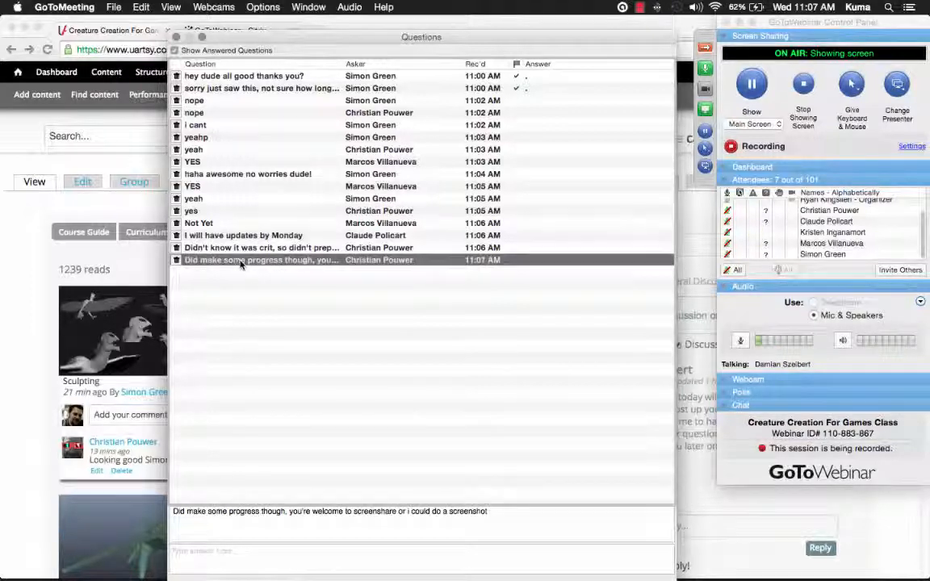
{"action": "left_click", "coordinate": [290, 556]}
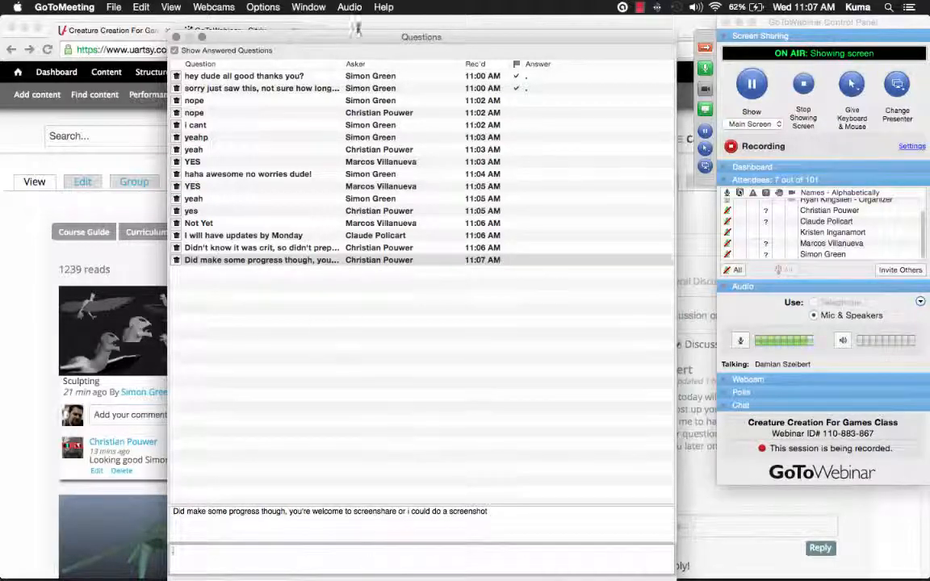
- Send the screenshare-or-screenshot reply to all attendees, marking it answered
{"action": "left_click", "coordinate": [750, 83]}
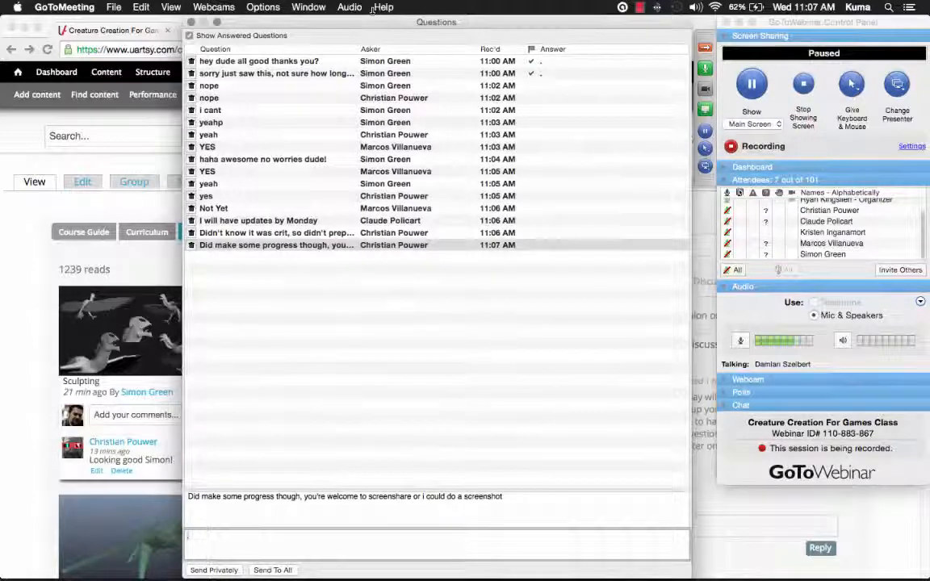
{"action": "left_click", "coordinate": [752, 83]}
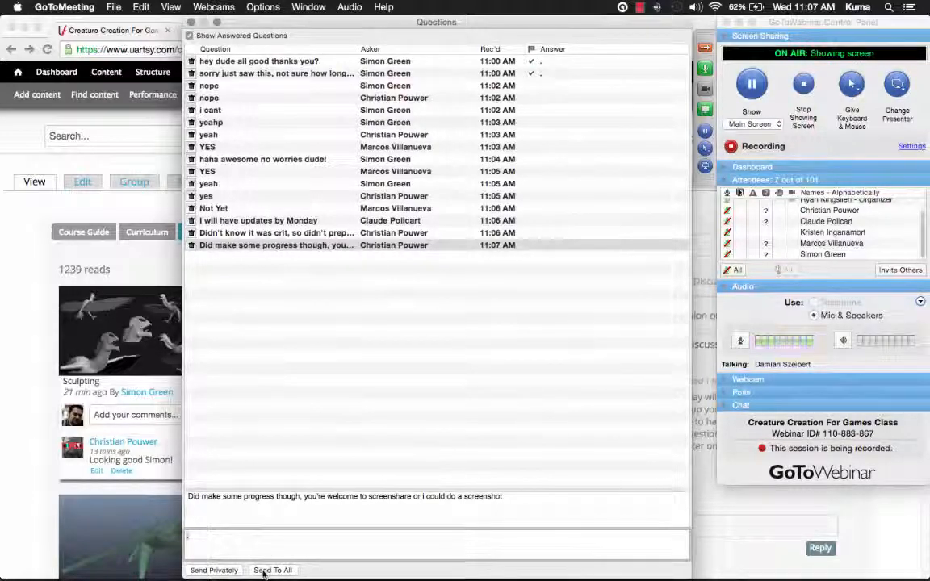
{"action": "left_click", "coordinate": [273, 570]}
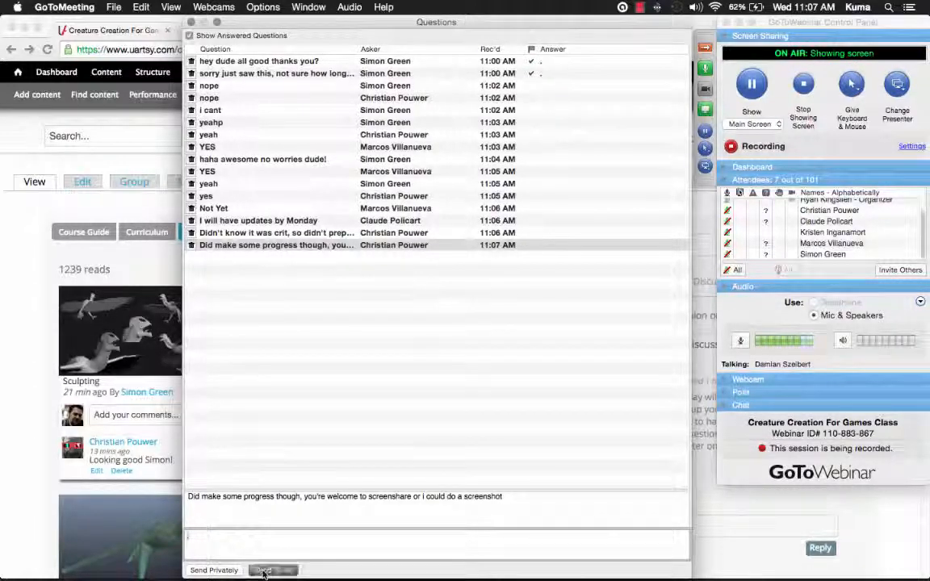
{"action": "left_click", "coordinate": [273, 570]}
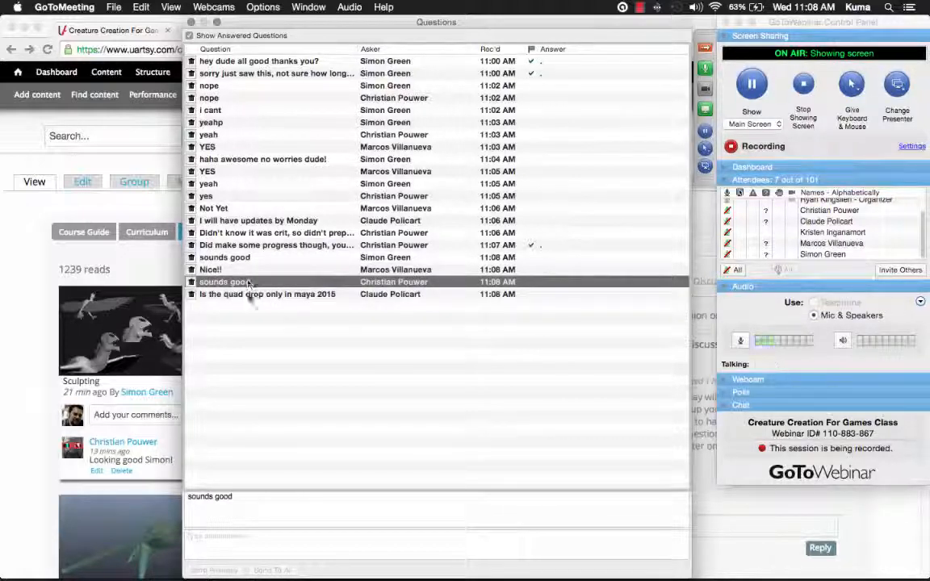
- Select a 'sounds good' reply in the Questions list to read it
{"action": "left_click", "coordinate": [266, 294]}
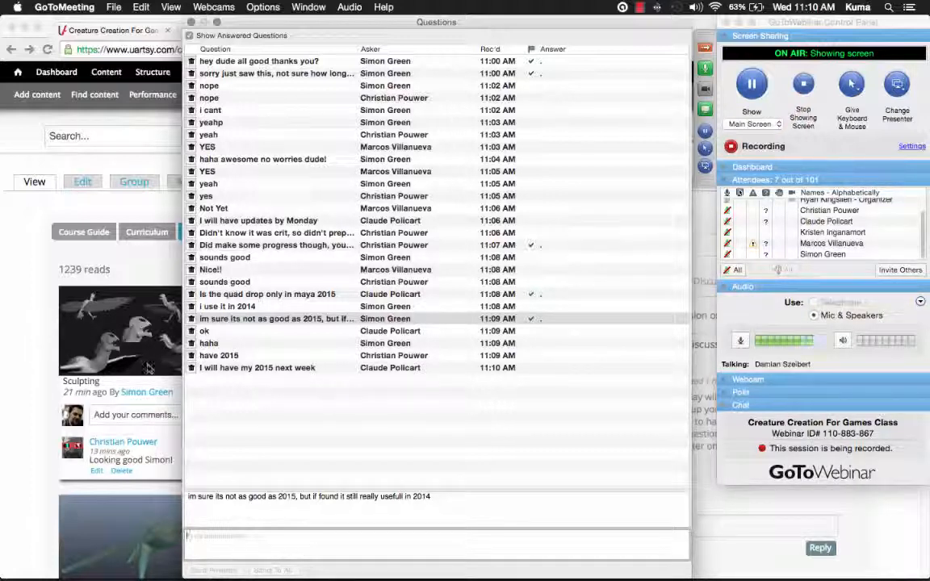
{"action": "mouse_move", "coordinate": [299, 274]}
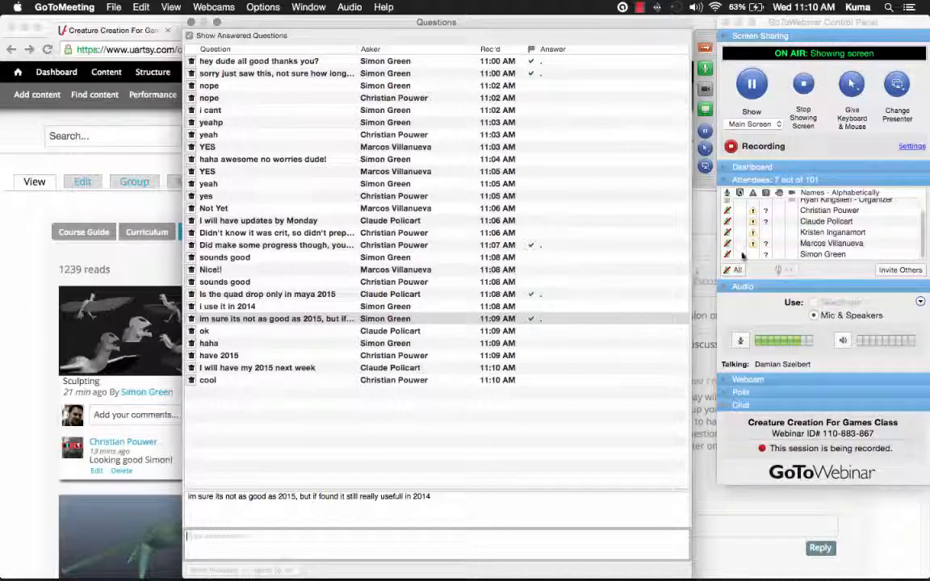
{"action": "mouse_move", "coordinate": [125, 327]}
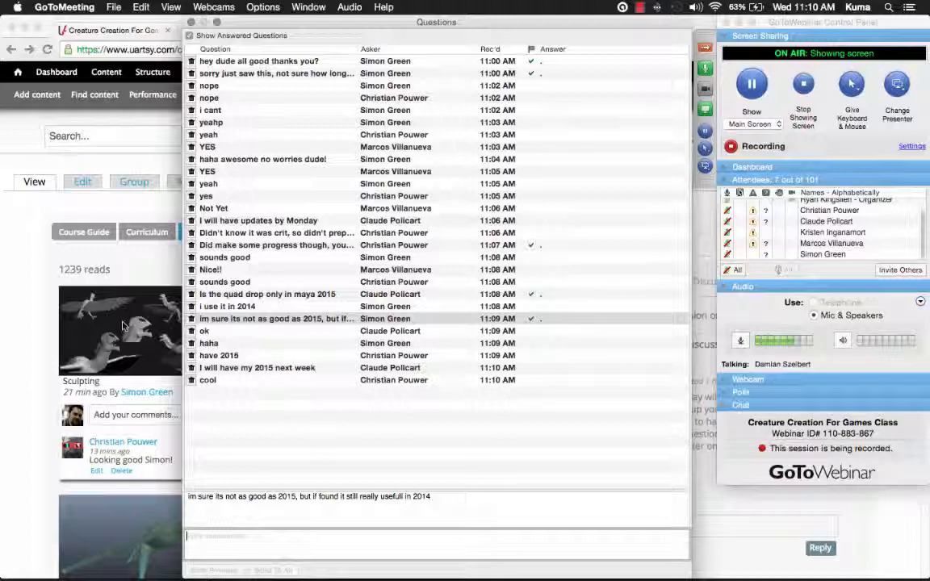
{"action": "mouse_move", "coordinate": [561, 278]}
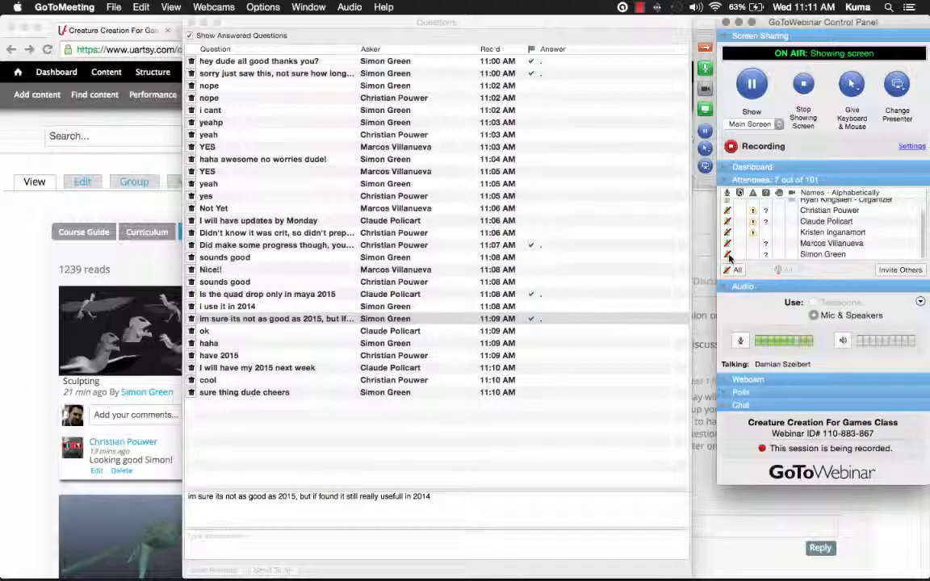
{"action": "mouse_move", "coordinate": [727, 256]}
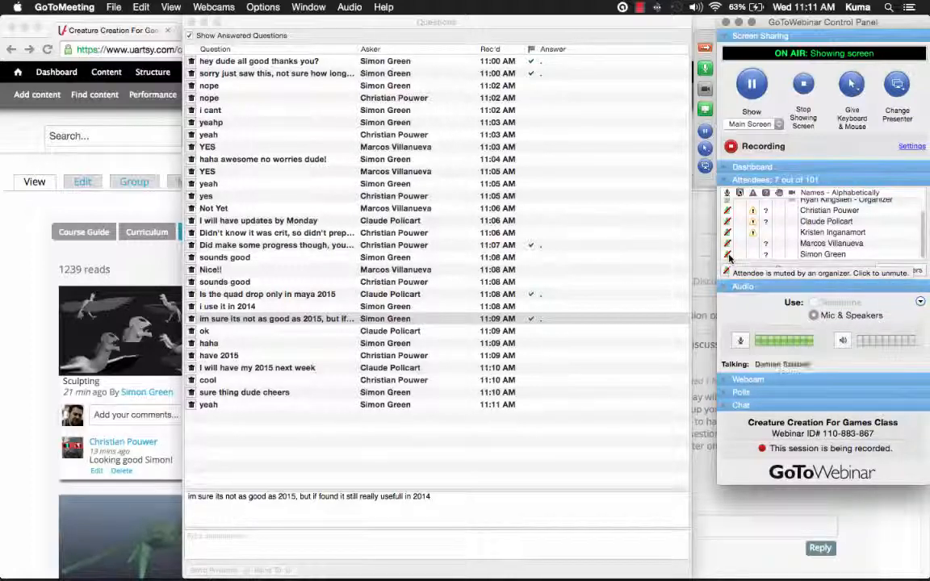
{"action": "mouse_move", "coordinate": [727, 255]}
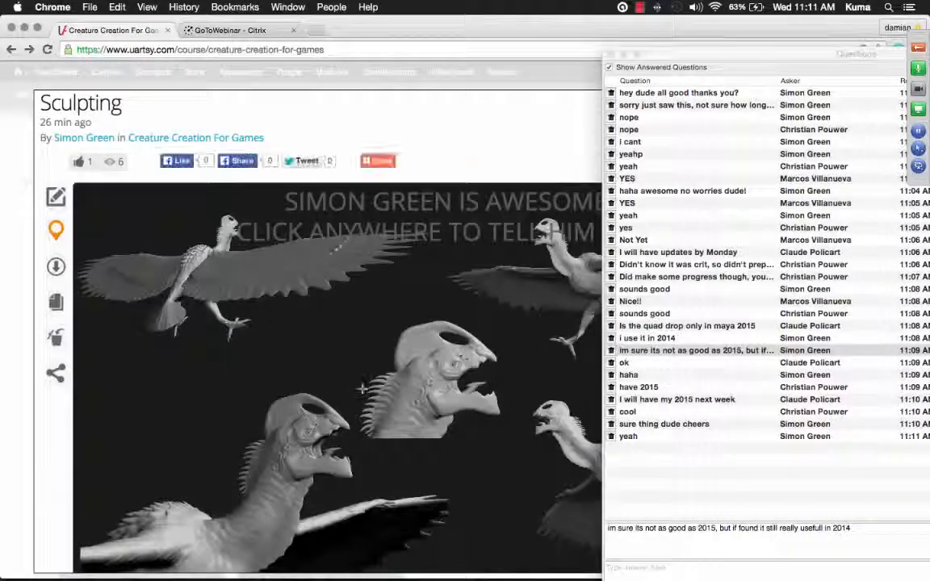
- Open the bird sculpt image in its own tab and close the GoToWebinar tab
{"action": "right_click", "coordinate": [363, 388]}
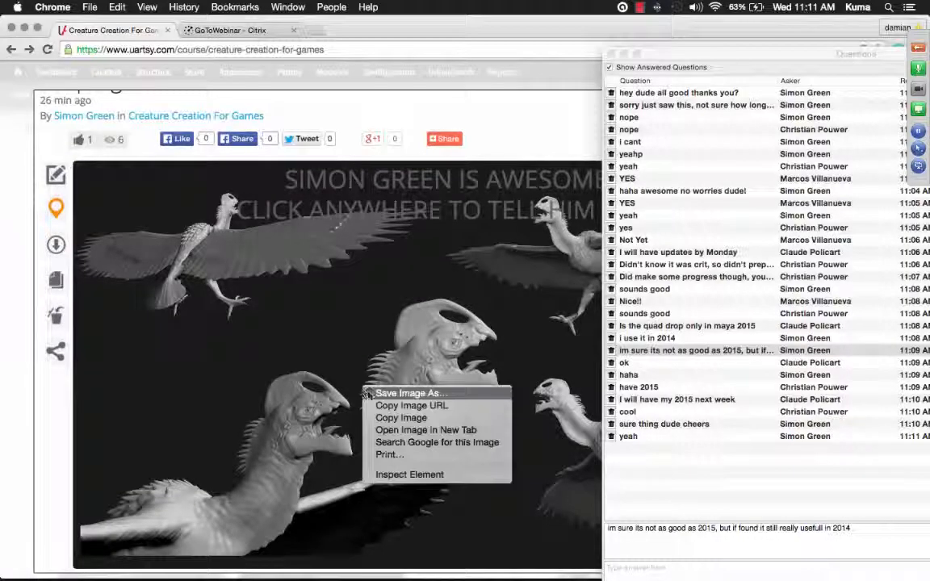
{"action": "mouse_move", "coordinate": [426, 430]}
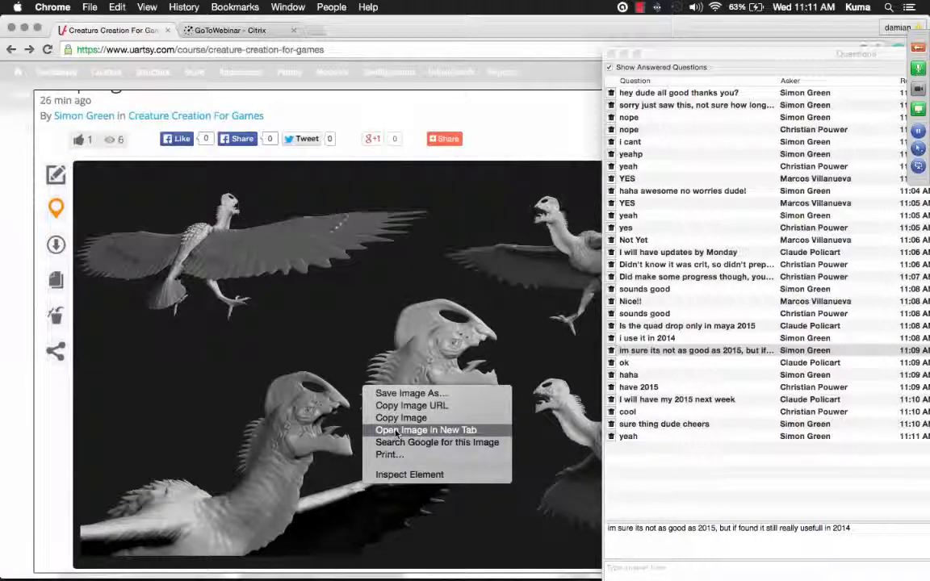
{"action": "left_click", "coordinate": [427, 430]}
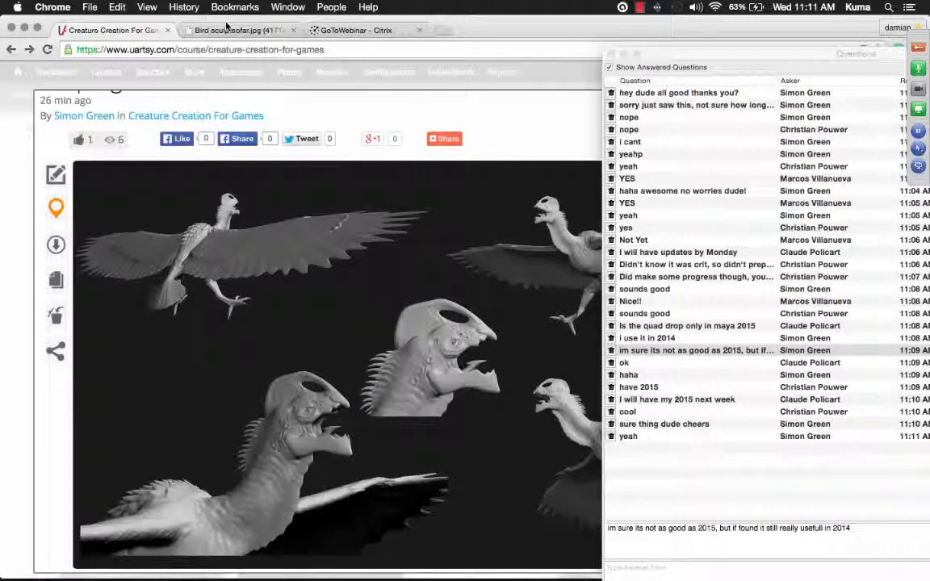
{"action": "left_click", "coordinate": [234, 29]}
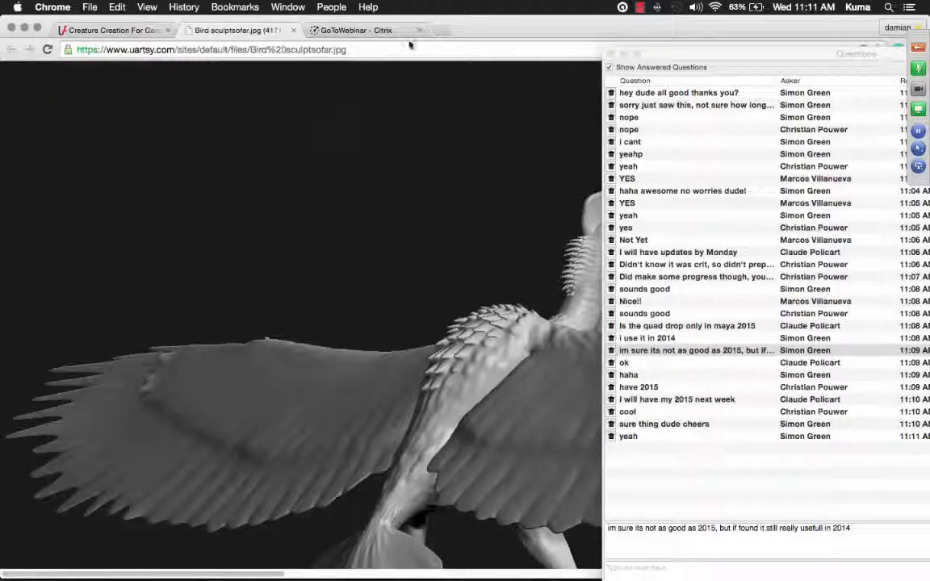
{"action": "left_click", "coordinate": [419, 30]}
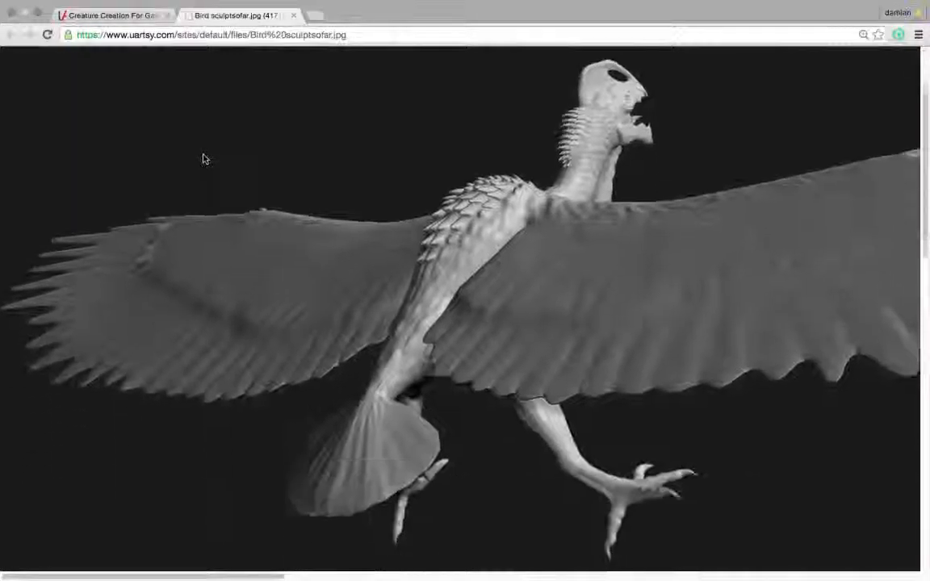
{"action": "scroll", "scroll_direction": "down", "scroll_amount": 3}
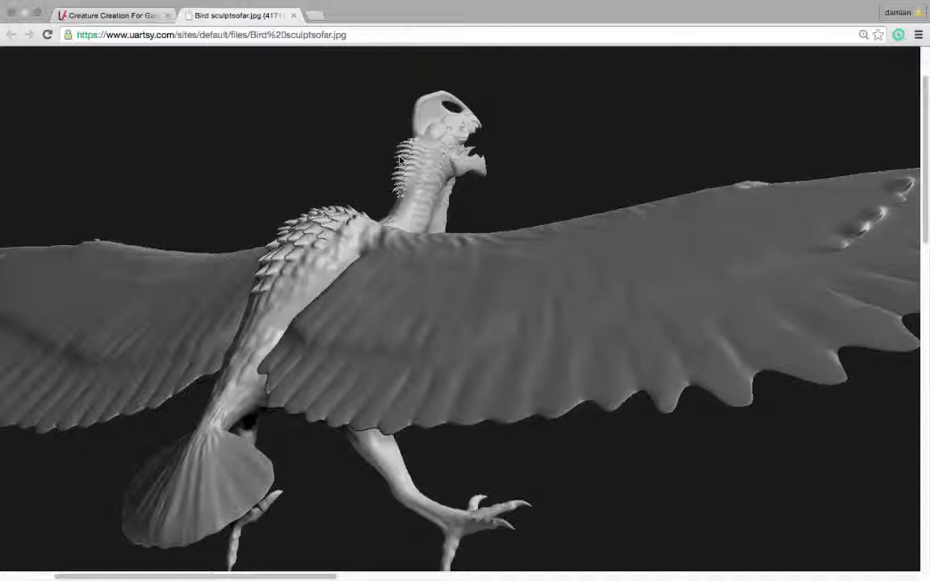
{"action": "mouse_move", "coordinate": [452, 172]}
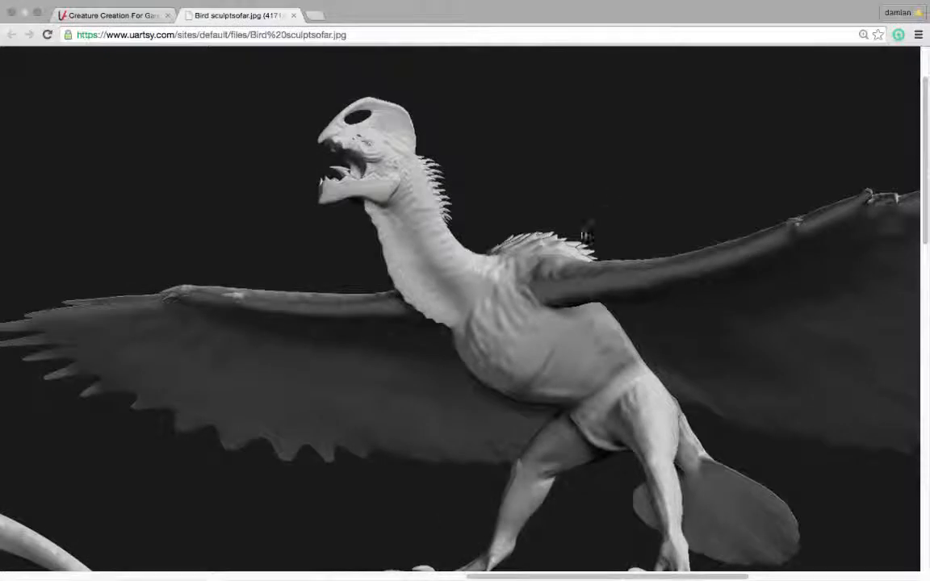
{"action": "mouse_move", "coordinate": [495, 396]}
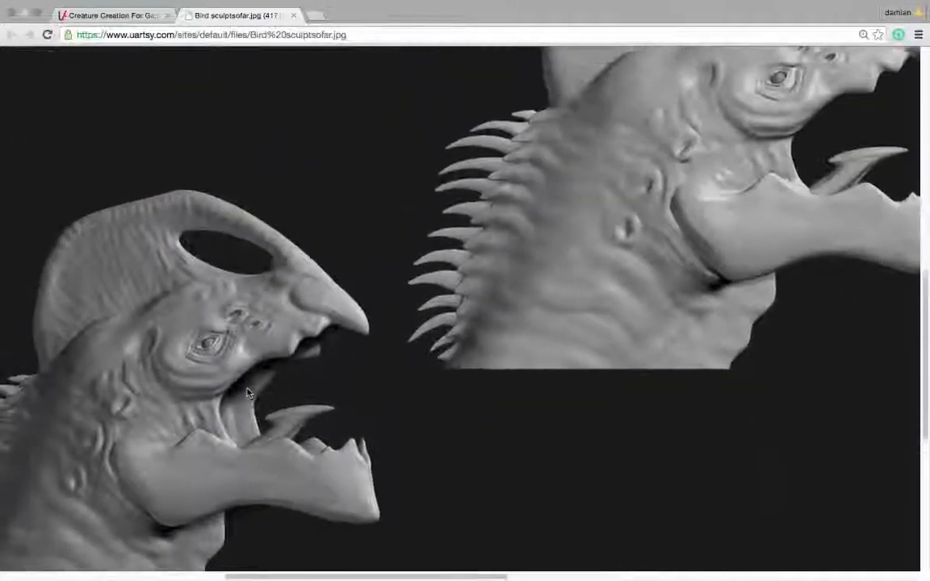
{"action": "scroll", "scroll_direction": "down", "scroll_amount": 3}
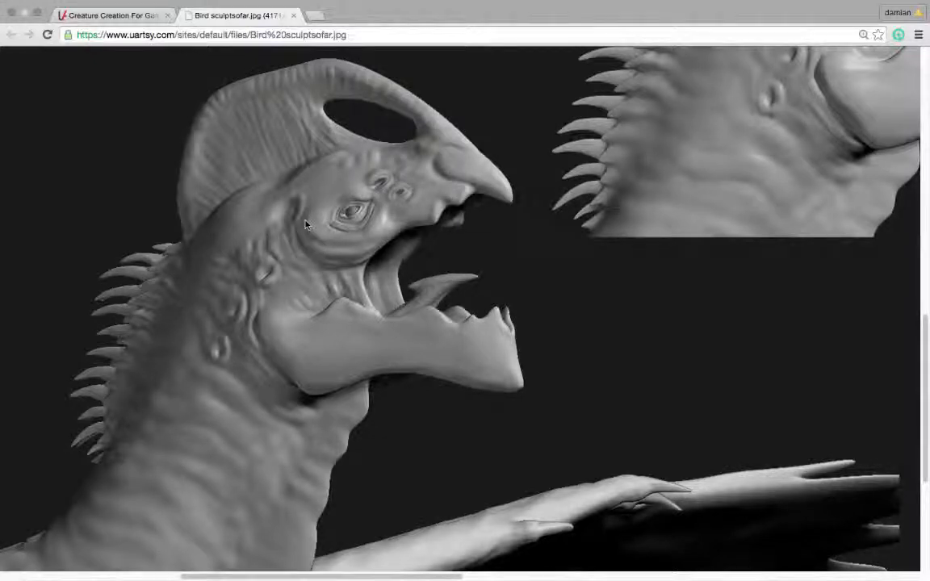
{"action": "scroll", "scroll_direction": "down", "scroll_amount": 3}
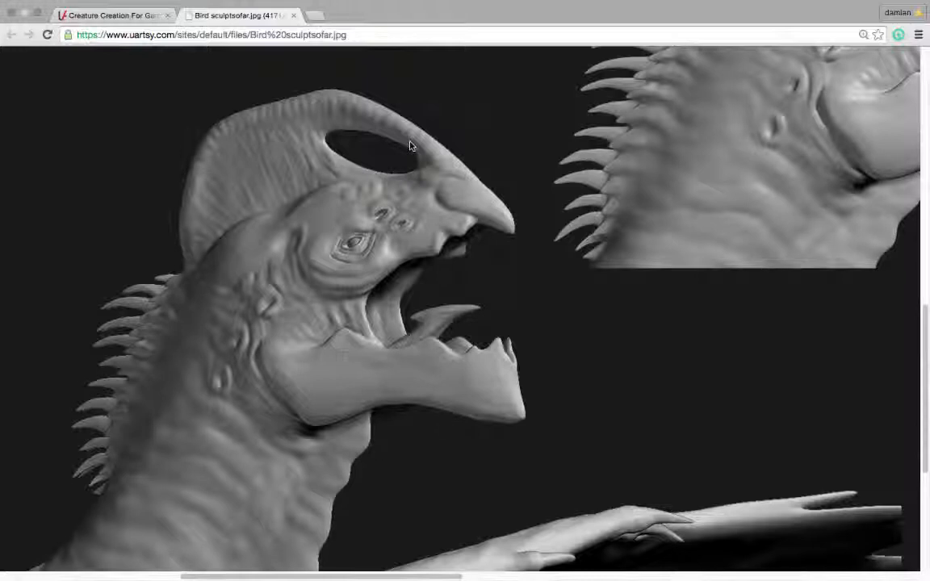
{"action": "scroll", "scroll_direction": "down", "scroll_amount": 3}
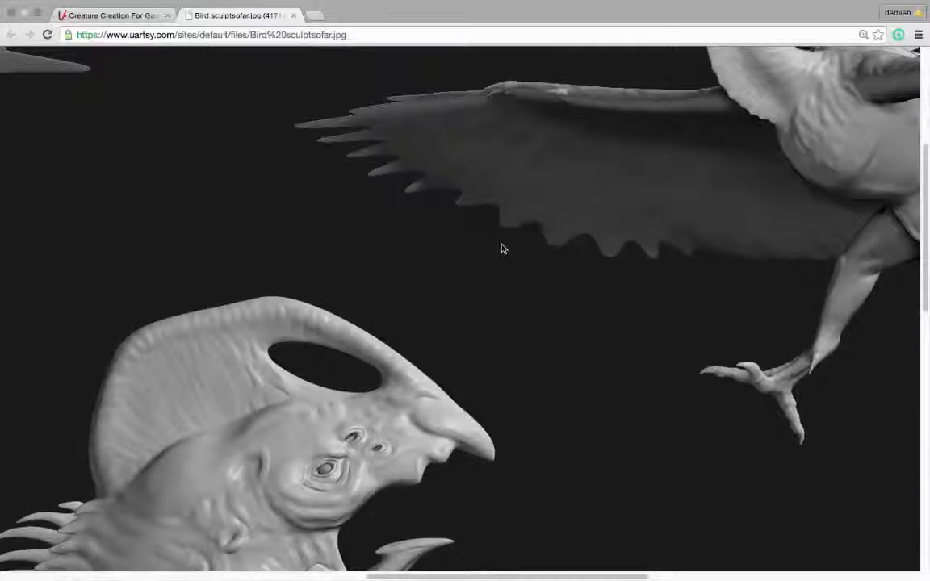
{"action": "scroll", "scroll_direction": "down", "scroll_amount": 3}
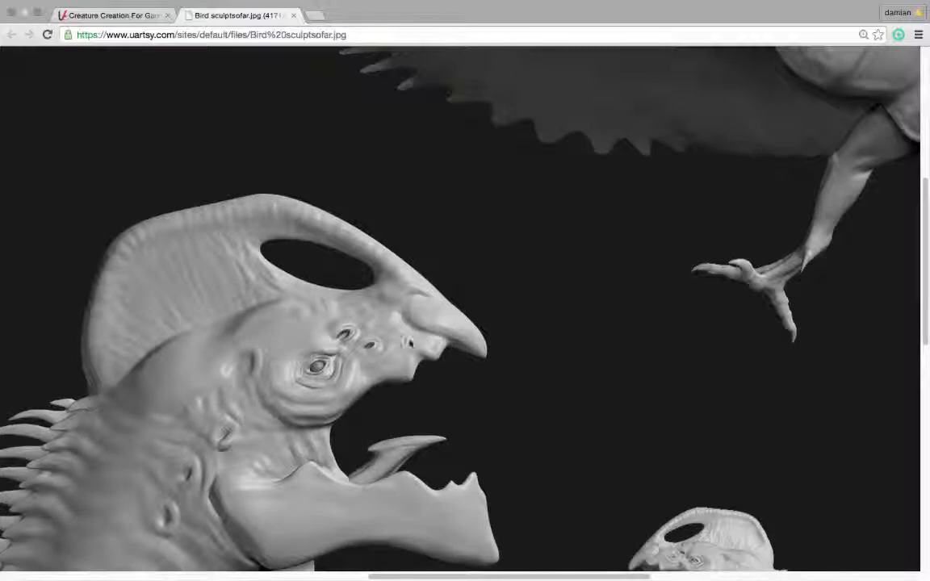
{"action": "scroll", "scroll_direction": "down", "scroll_amount": 3}
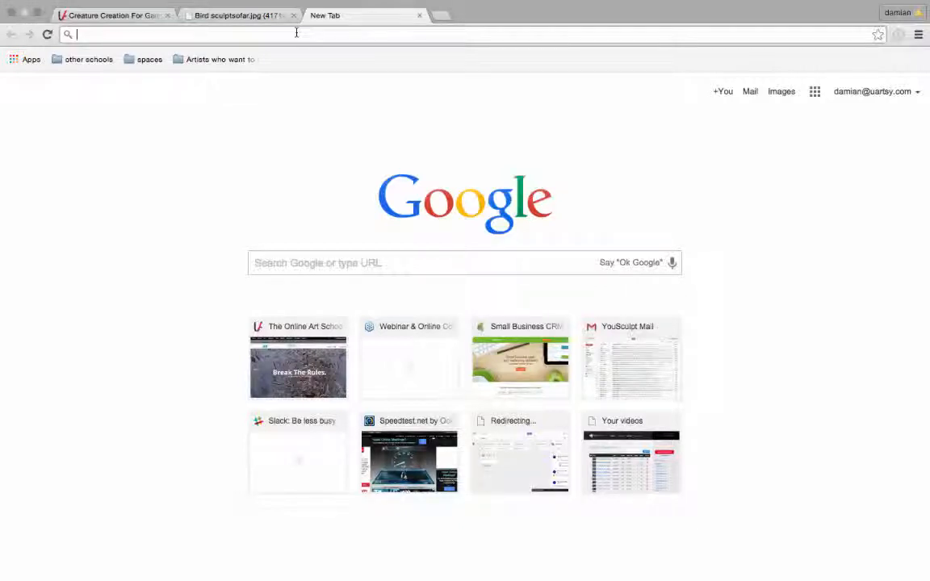
- Search Google Images for 'turkey', then for 'cassowary wattle'
{"action": "type", "text": "turkey&oq=turkey&aqs=chrome..69i57.1662j0j7&sourceid=chrome&es_sm=91&ie=UTF-8"}
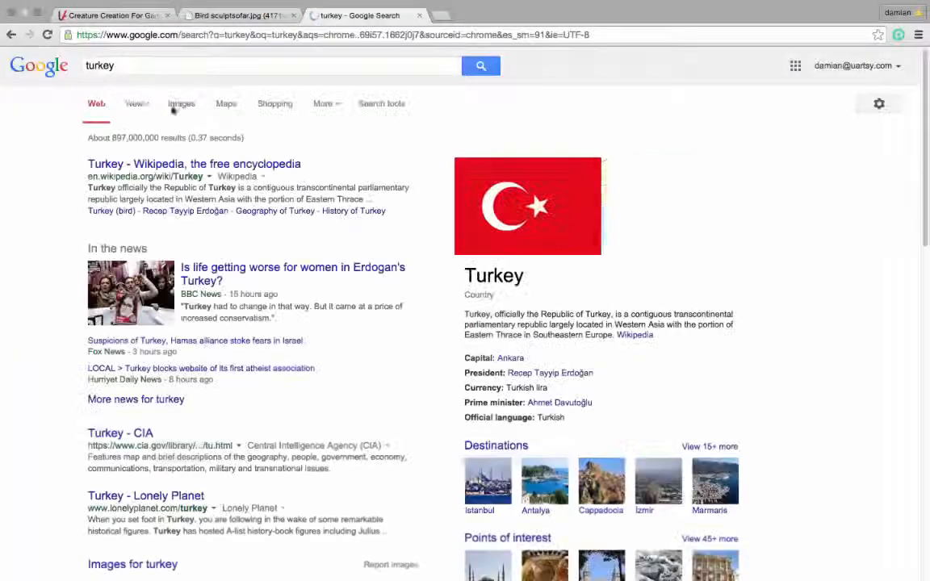
{"action": "left_click", "coordinate": [180, 103]}
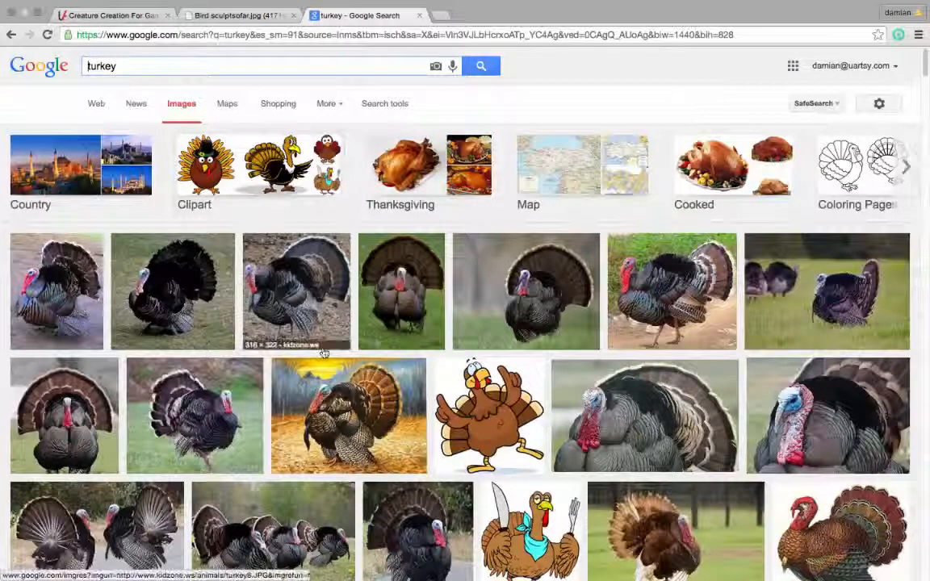
{"action": "scroll", "scroll_direction": "down", "scroll_amount": 3}
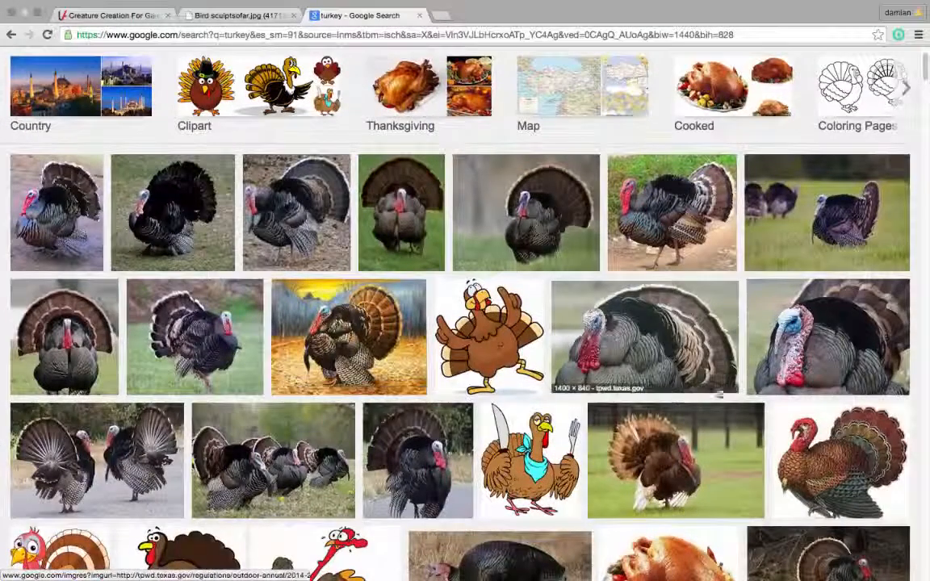
{"action": "scroll", "scroll_direction": "up", "scroll_amount": 3}
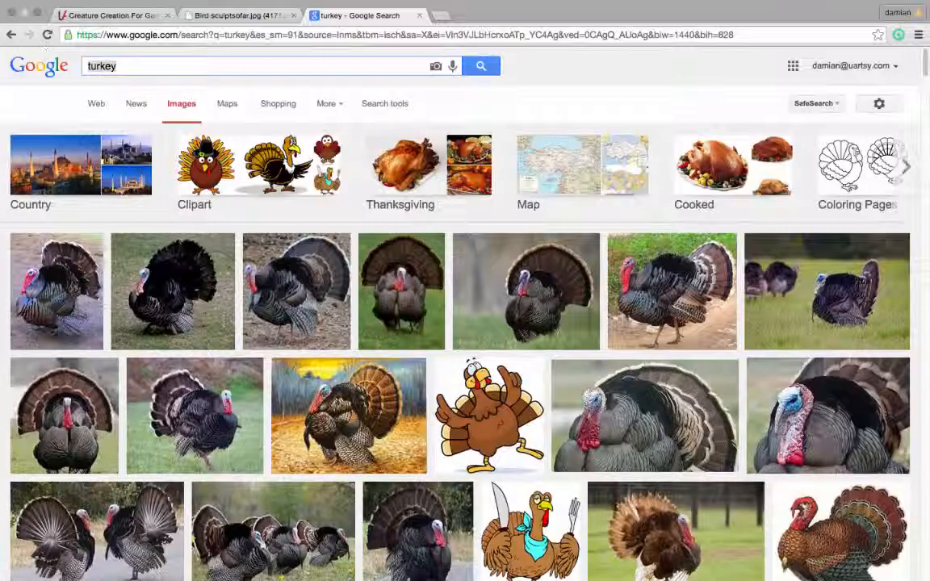
{"action": "type", "text": "cassowary"}
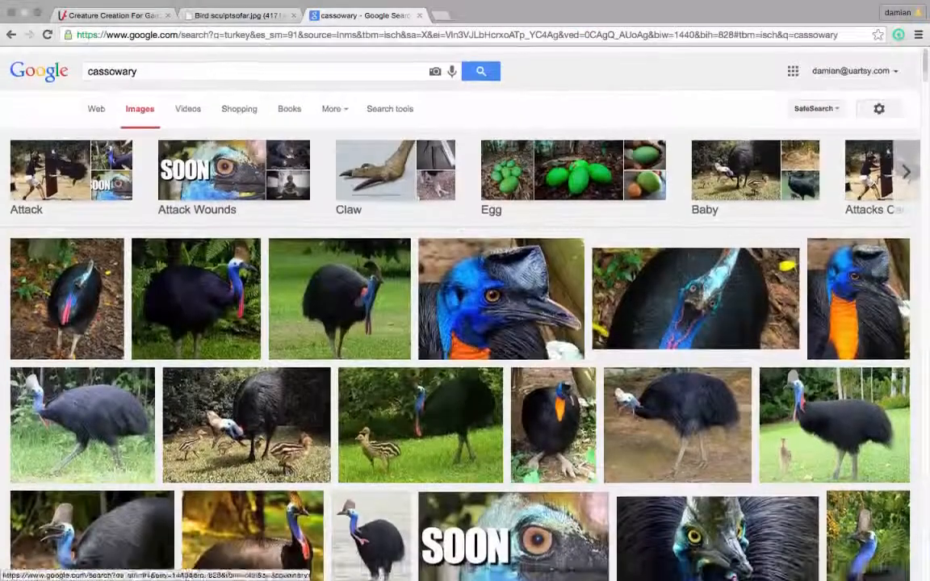
{"action": "type", "text": "wa"}
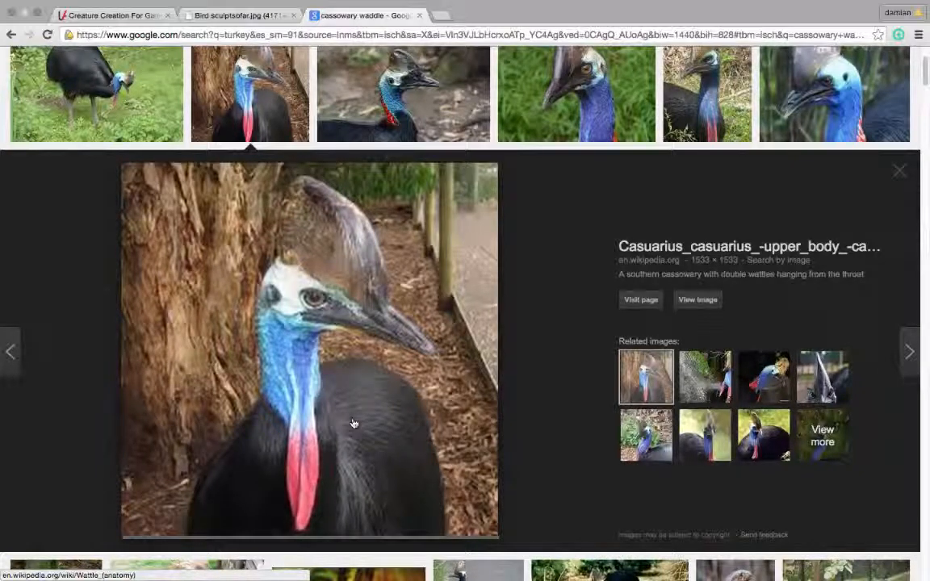
- Open the southern cassowary wattle photo in a new tab and scroll over it
{"action": "right_click", "coordinate": [313, 449]}
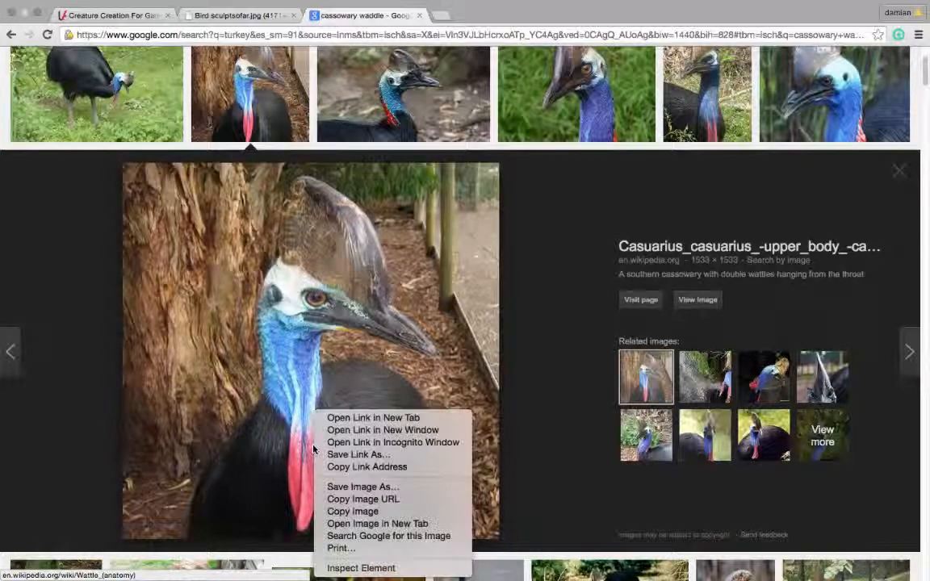
{"action": "mouse_move", "coordinate": [377, 523]}
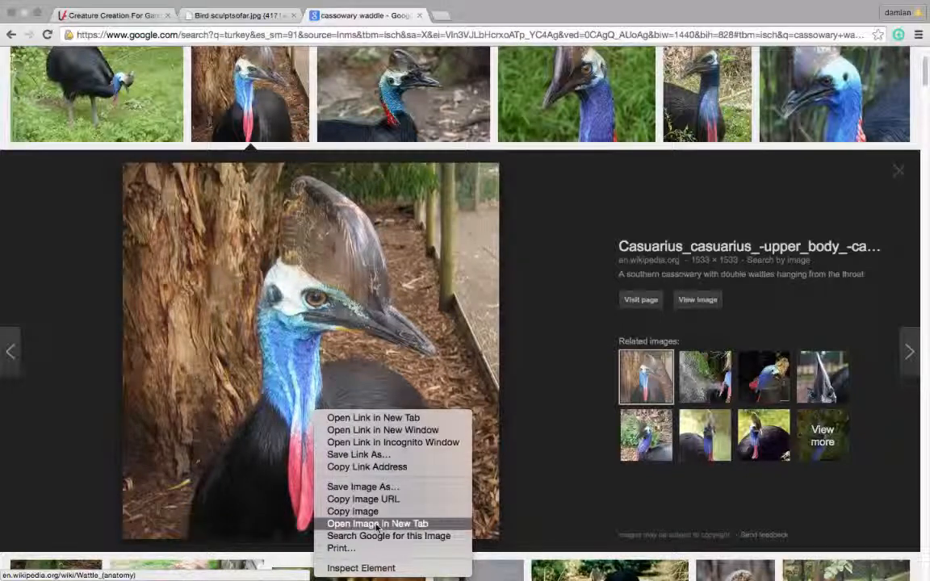
{"action": "left_click", "coordinate": [377, 523]}
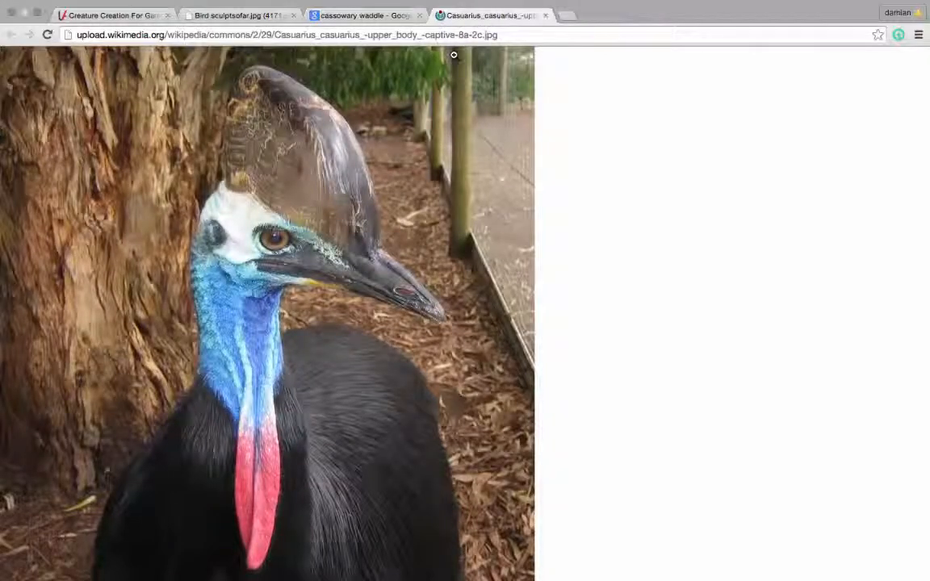
{"action": "scroll", "scroll_direction": "down", "scroll_amount": 3}
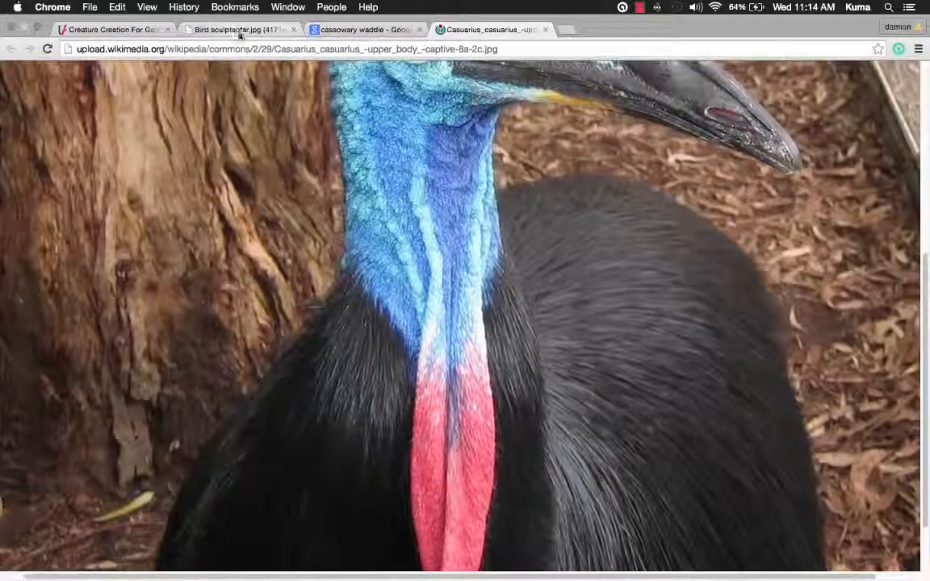
- Scroll through the full-size Bird sculptsofar.jpg image to study the sculpt
{"action": "left_click", "coordinate": [234, 30]}
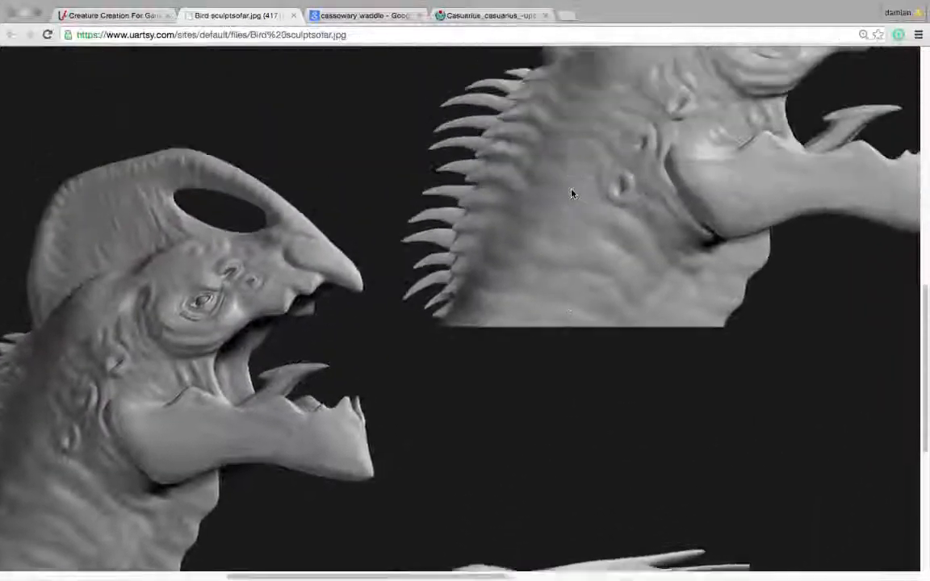
{"action": "scroll", "scroll_direction": "down", "scroll_amount": 3}
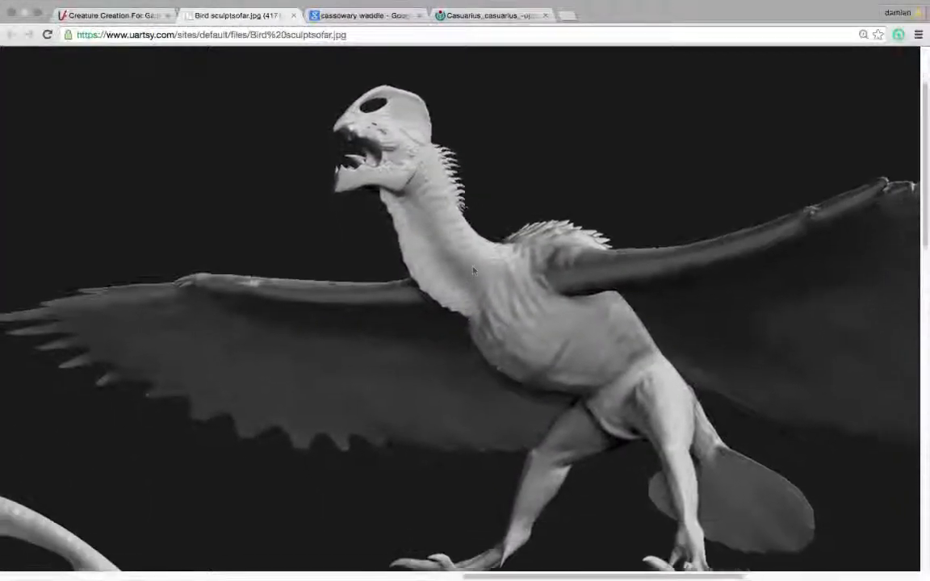
{"action": "scroll", "scroll_direction": "down", "scroll_amount": 3}
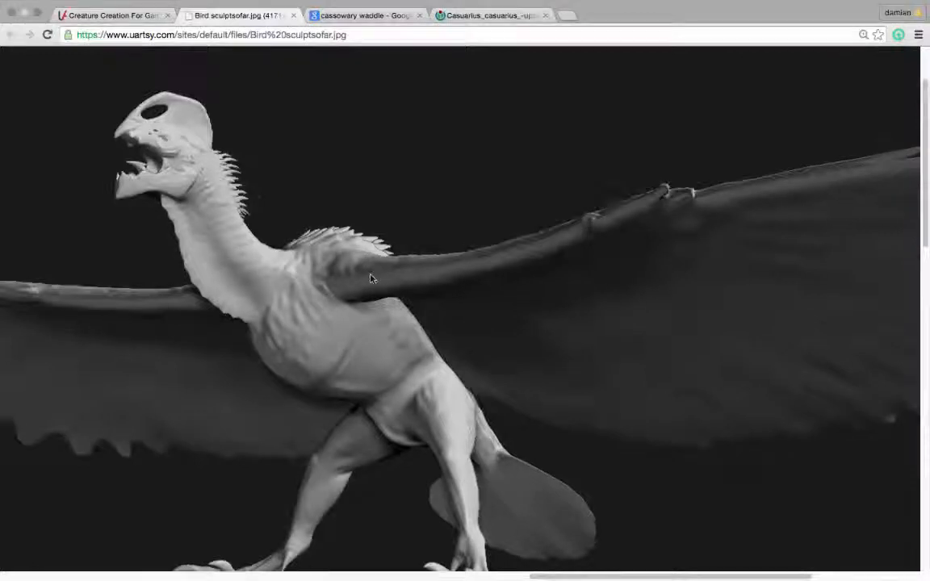
{"action": "scroll", "scroll_direction": "down", "scroll_amount": 3}
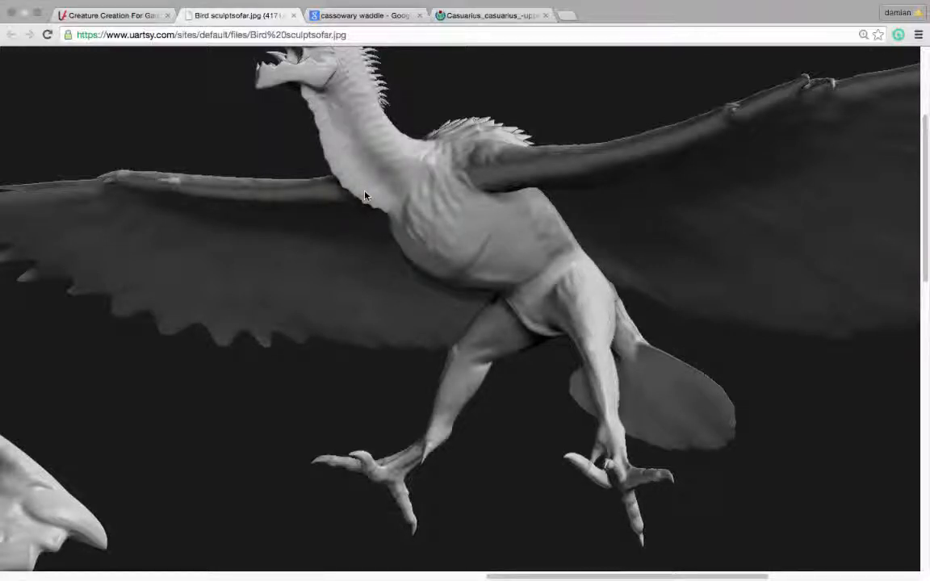
{"action": "mouse_move", "coordinate": [632, 383]}
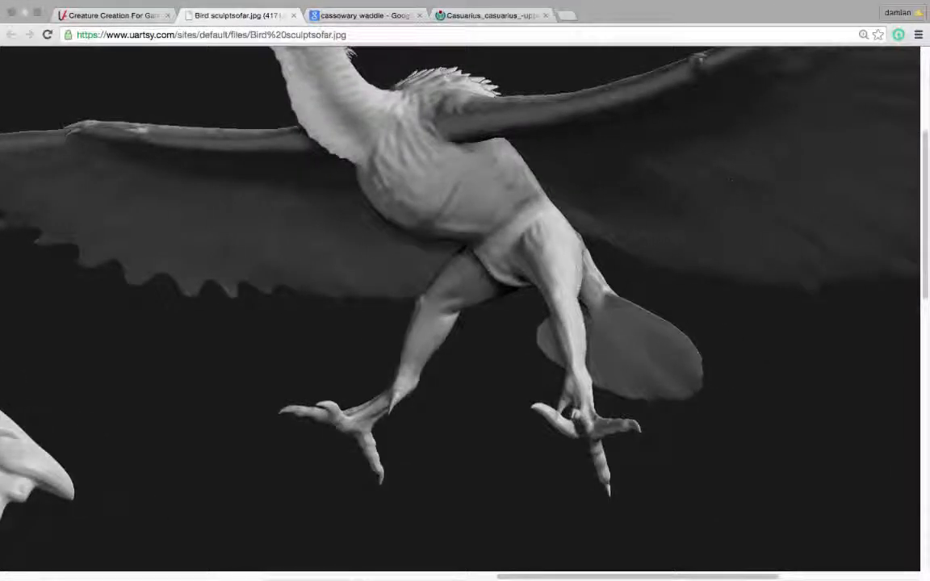
{"action": "scroll", "scroll_direction": "up", "scroll_amount": 3}
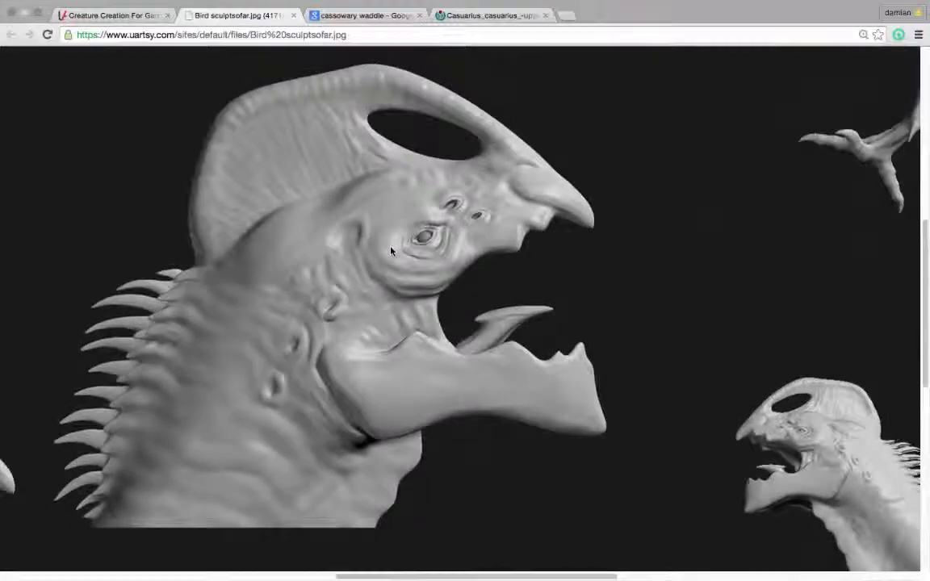
{"action": "scroll", "scroll_direction": "down", "scroll_amount": 3}
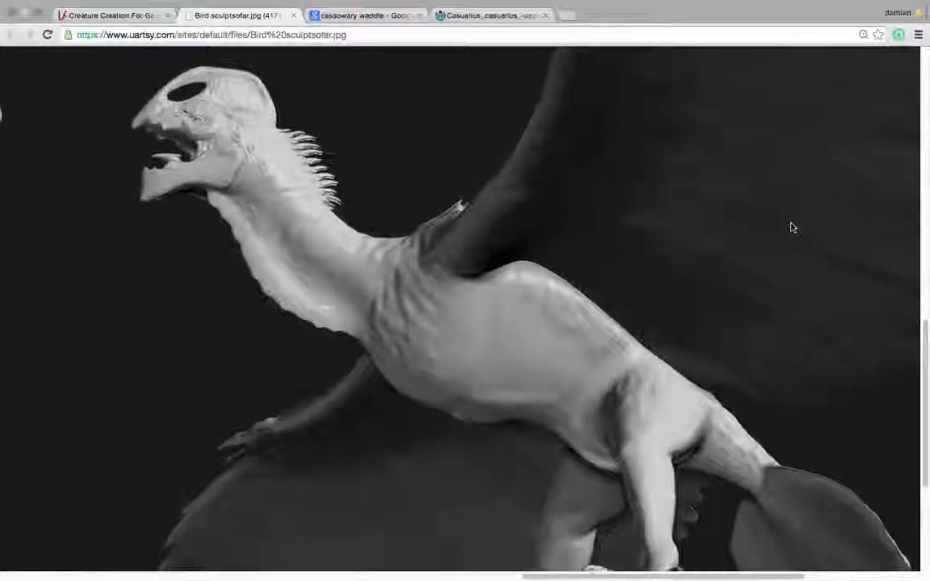
{"action": "scroll", "scroll_direction": "down", "scroll_amount": 3}
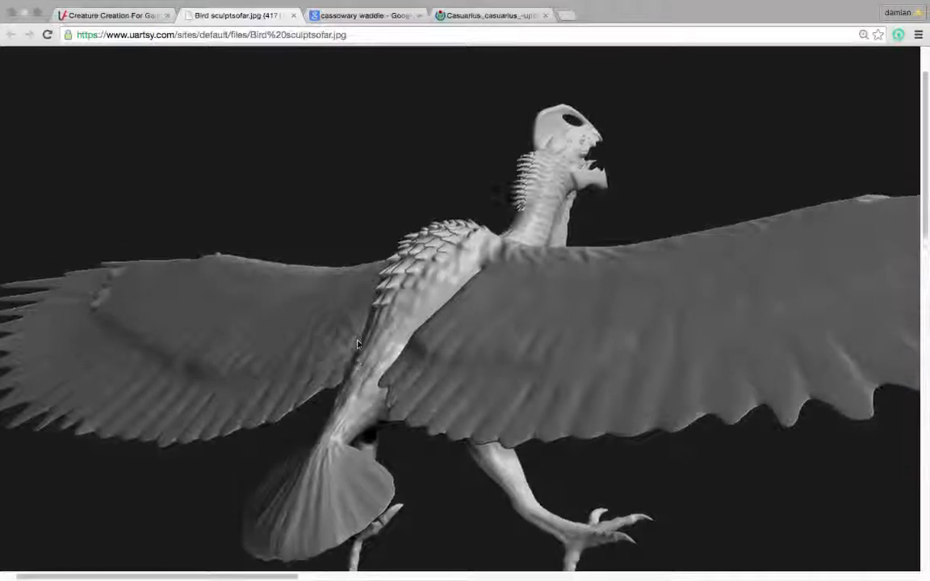
{"action": "scroll", "scroll_direction": "down", "scroll_amount": 3}
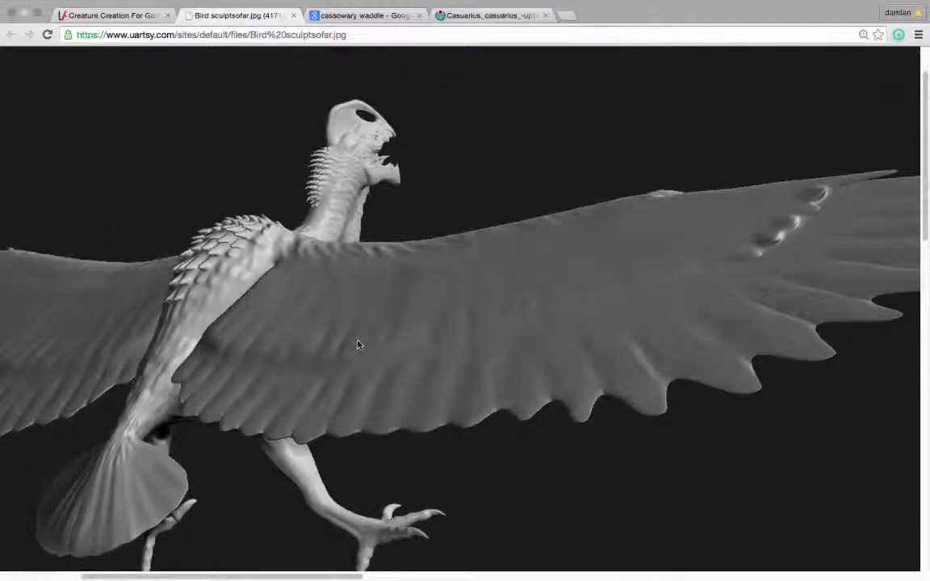
{"action": "scroll", "scroll_direction": "down", "scroll_amount": 3}
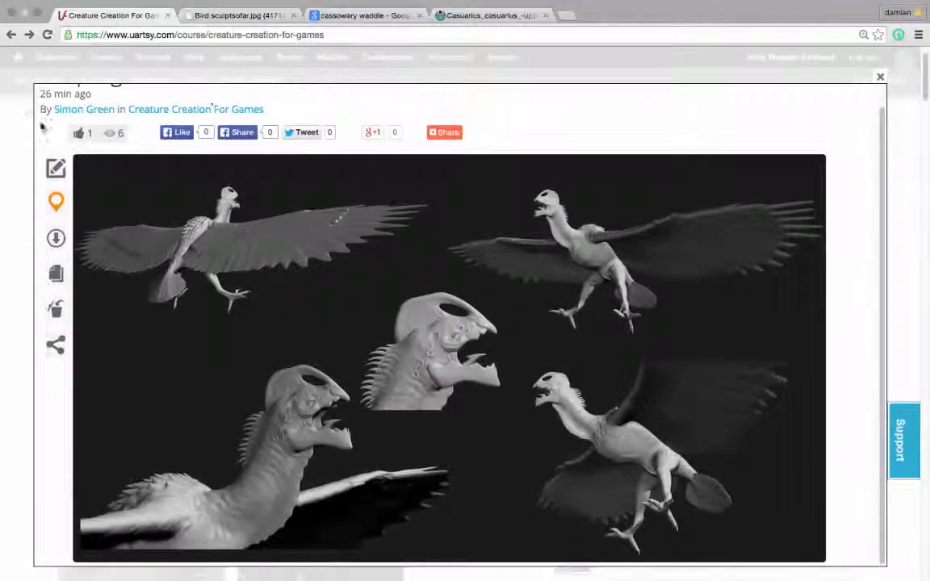
- Close the Sculpting post and open the 'Topology ready for sculpt i think' wireframe image in a new tab
{"action": "left_click", "coordinate": [879, 76]}
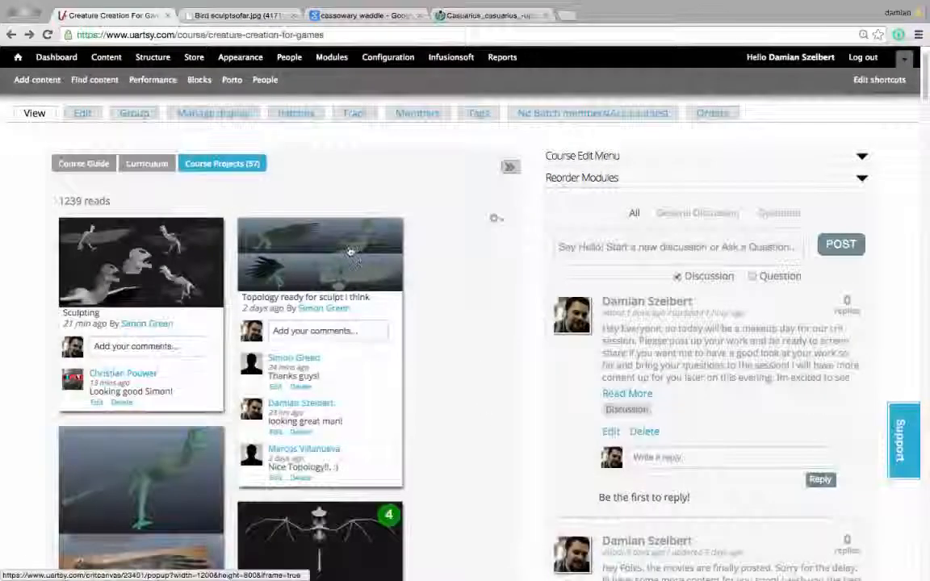
{"action": "left_click", "coordinate": [320, 253]}
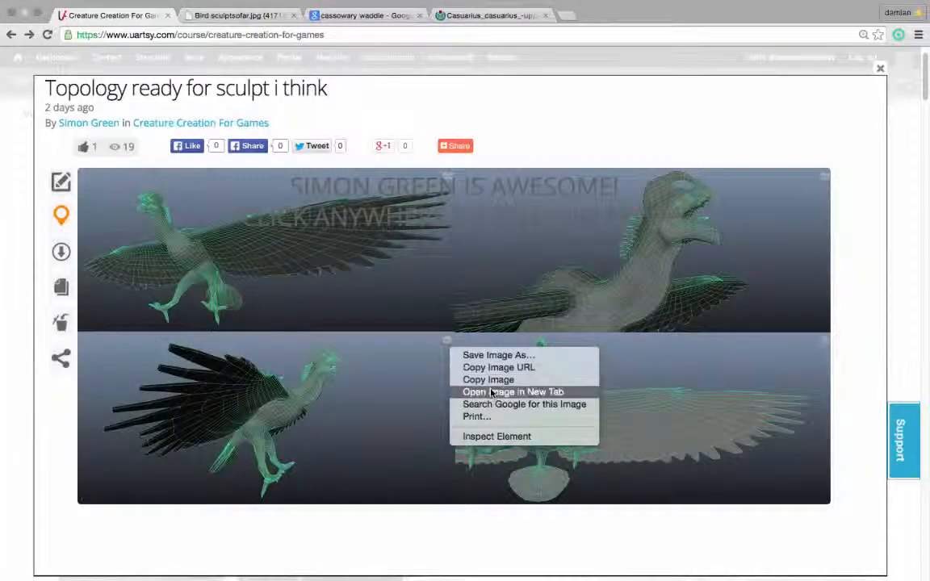
{"action": "left_click", "coordinate": [512, 392]}
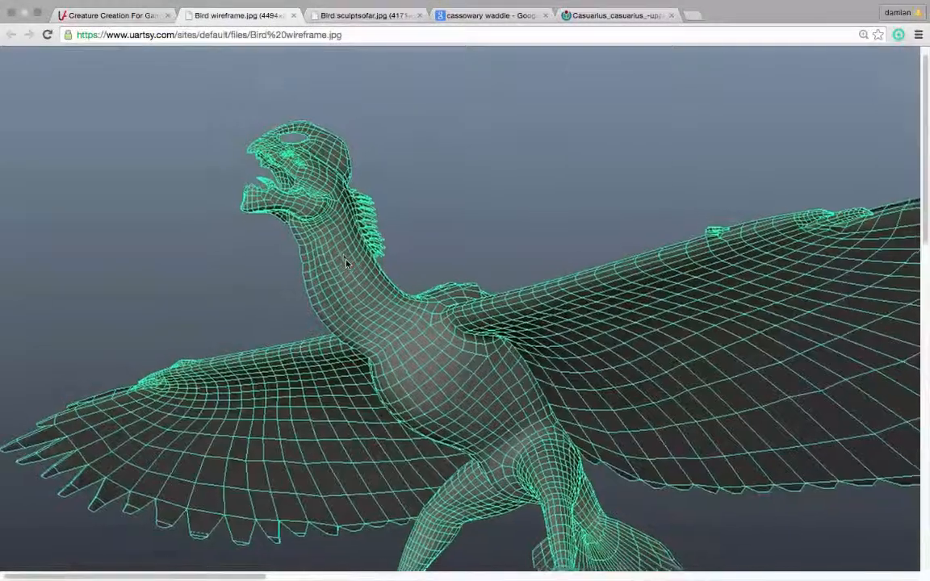
- Scroll up and down through the bird wireframe image to review its topology
{"action": "scroll", "scroll_direction": "down", "scroll_amount": 3}
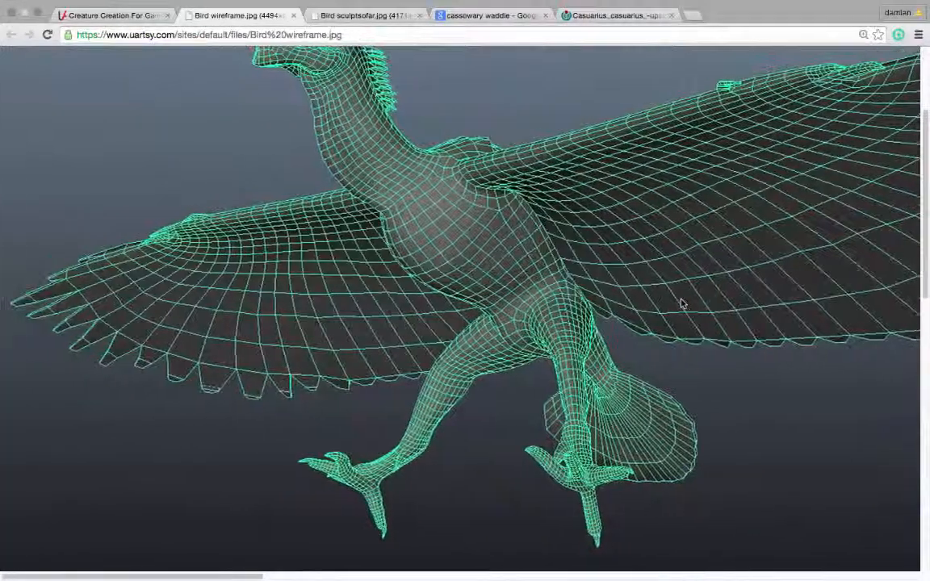
{"action": "scroll", "scroll_direction": "down", "scroll_amount": 3}
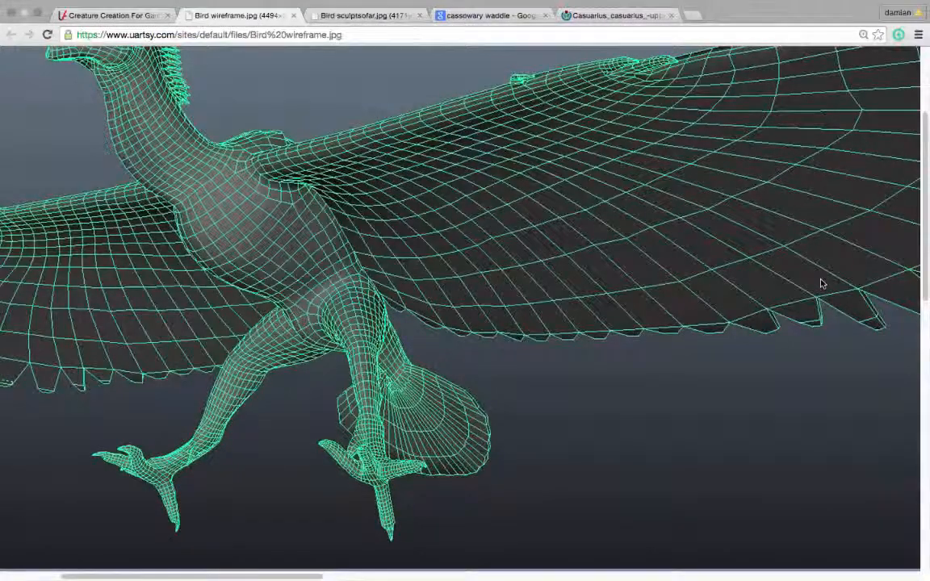
{"action": "scroll", "scroll_direction": "down", "scroll_amount": 3}
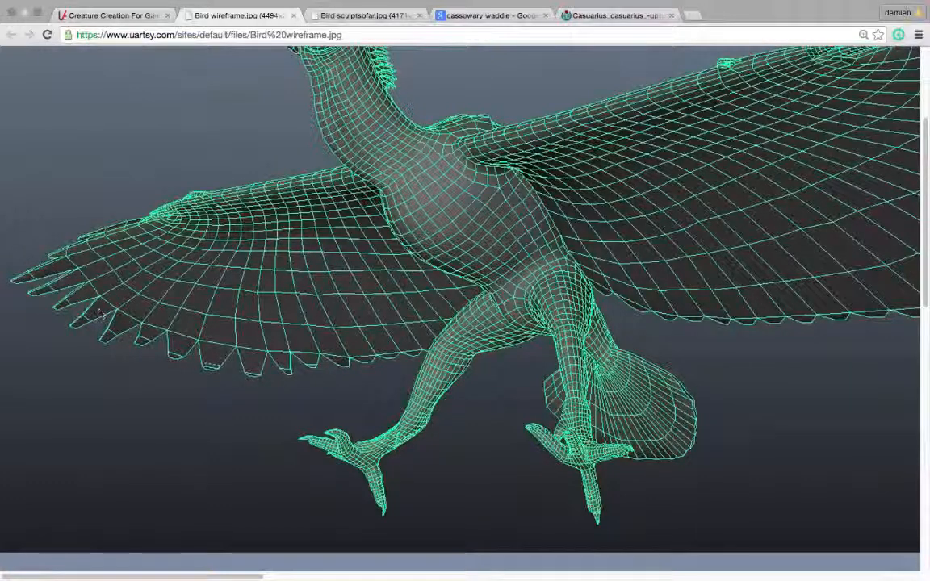
{"action": "scroll", "scroll_direction": "down", "scroll_amount": 3}
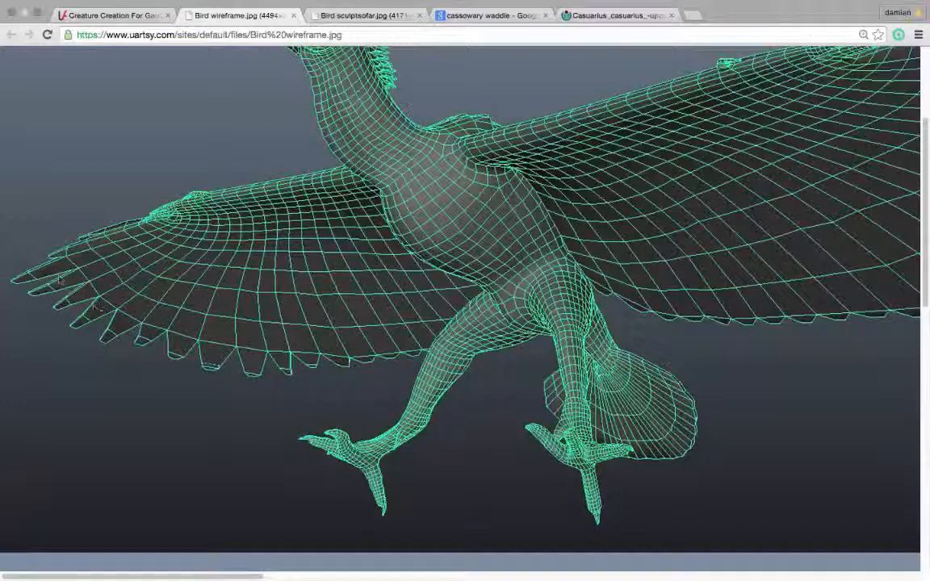
{"action": "mouse_move", "coordinate": [383, 378]}
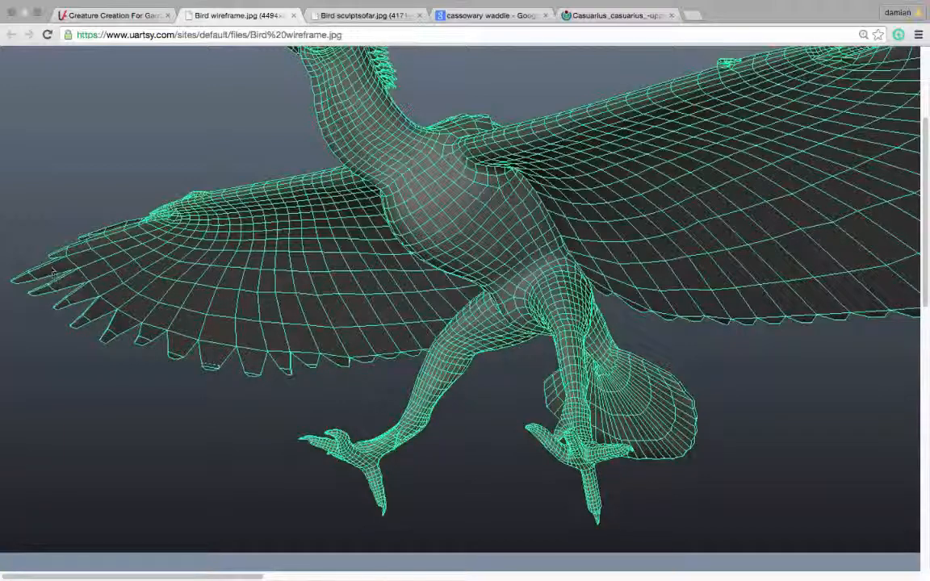
{"action": "mouse_move", "coordinate": [219, 359]}
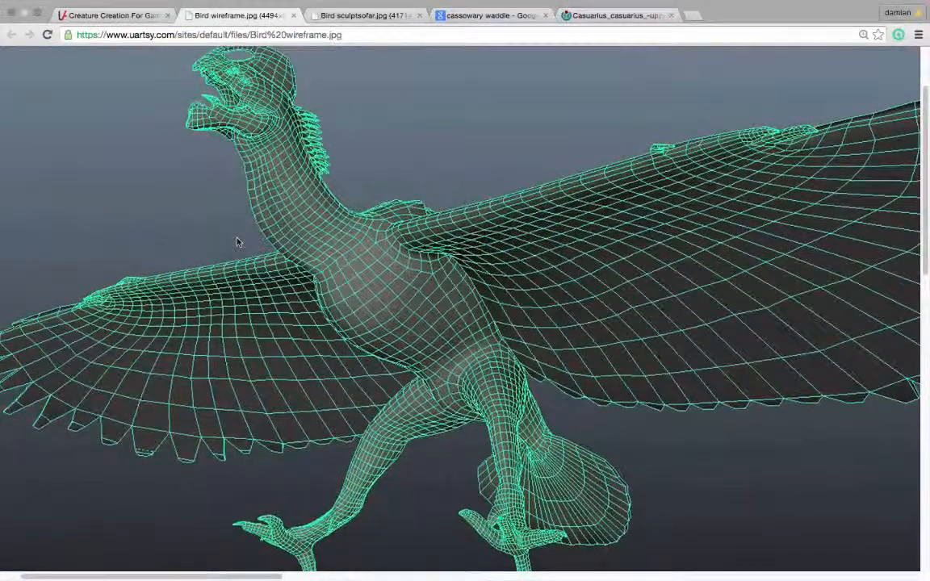
{"action": "scroll", "scroll_direction": "down", "scroll_amount": 3}
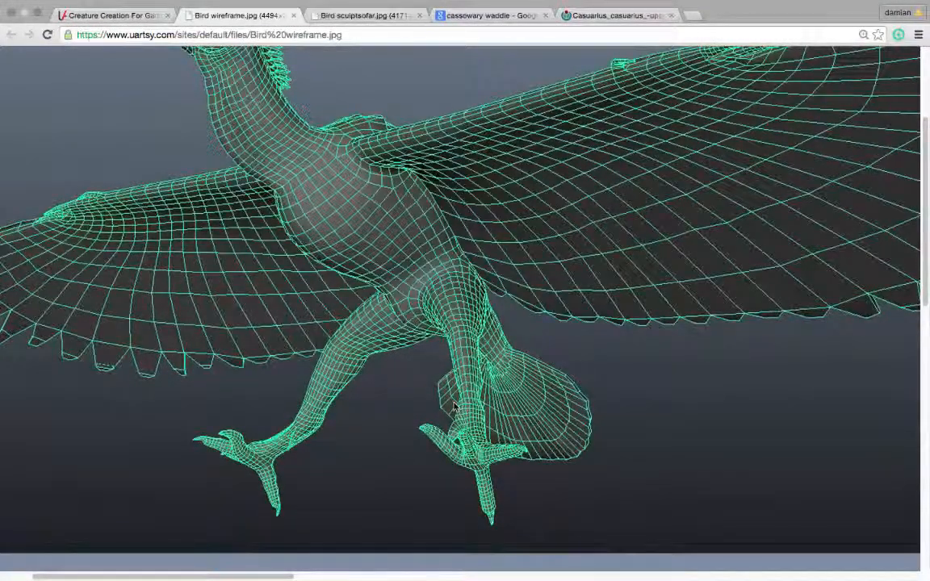
{"action": "scroll", "scroll_direction": "up", "scroll_amount": 3}
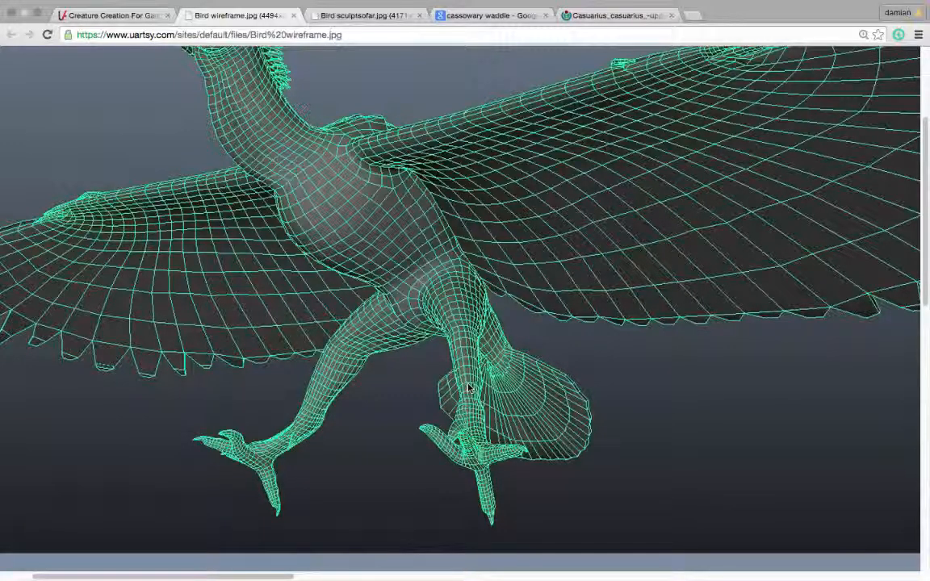
{"action": "mouse_move", "coordinate": [523, 395]}
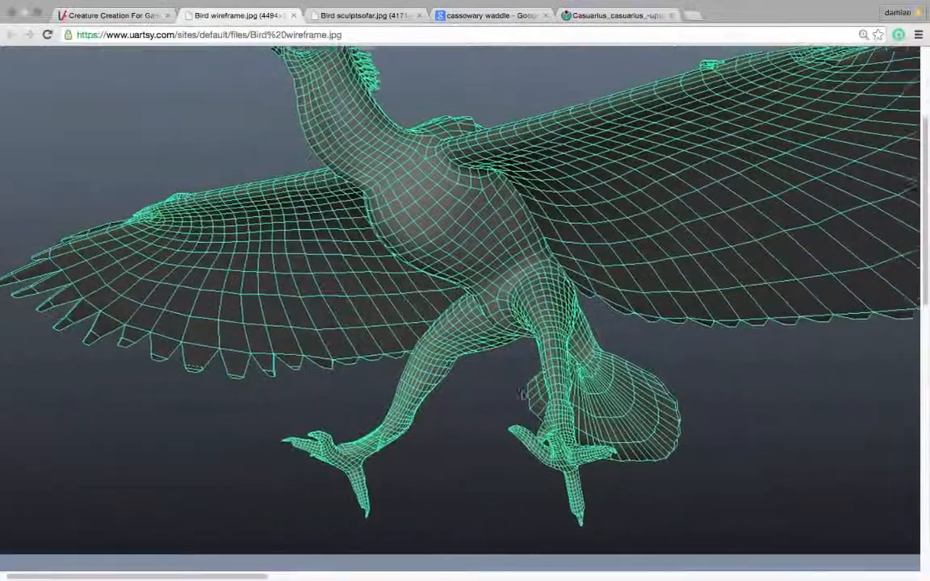
{"action": "scroll", "scroll_direction": "down", "scroll_amount": 3}
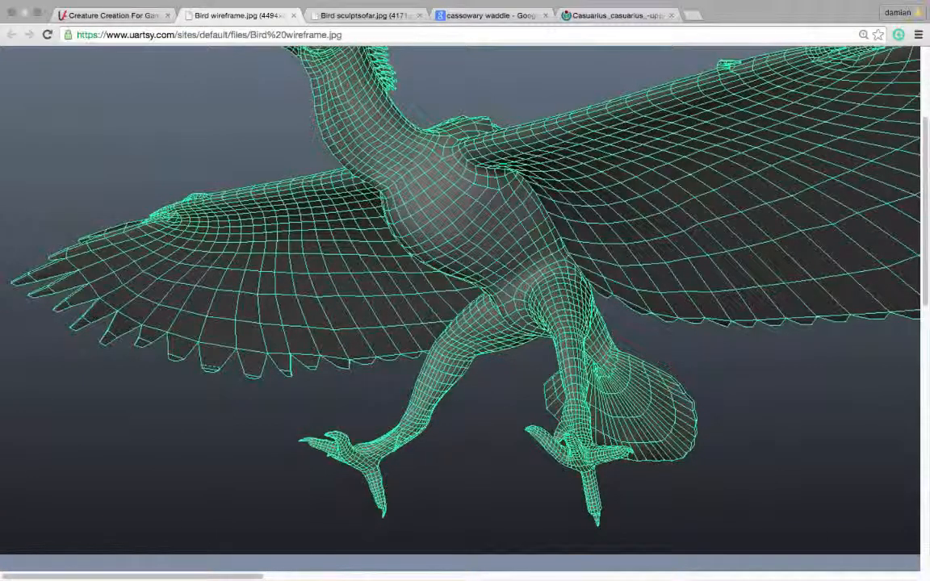
{"action": "scroll", "scroll_direction": "up", "scroll_amount": 3}
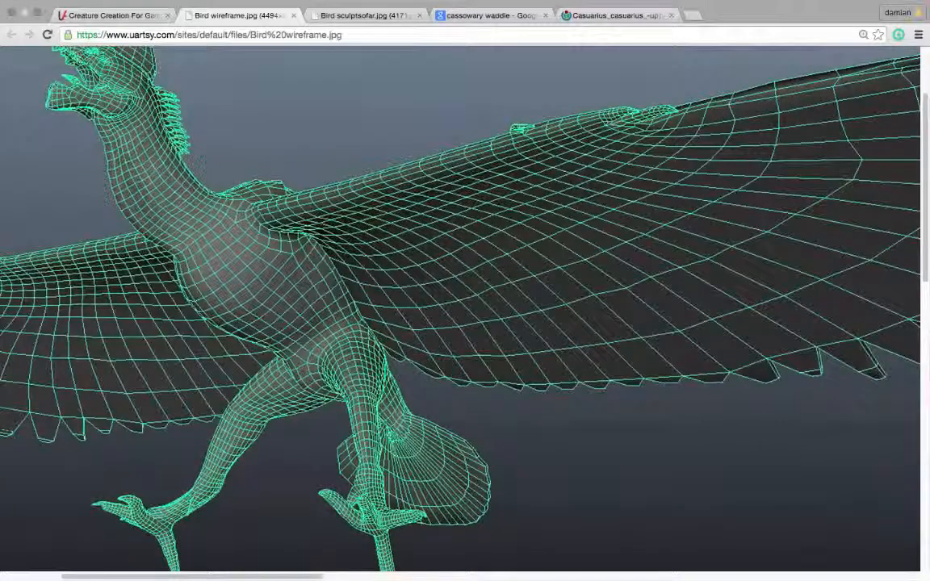
{"action": "scroll", "scroll_direction": "down", "scroll_amount": 3}
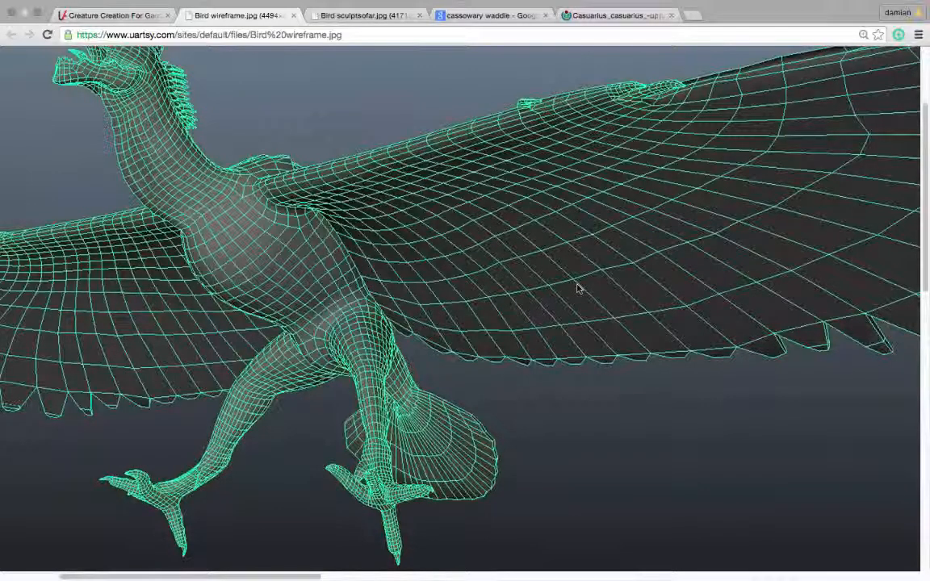
{"action": "scroll", "scroll_direction": "down", "scroll_amount": 3}
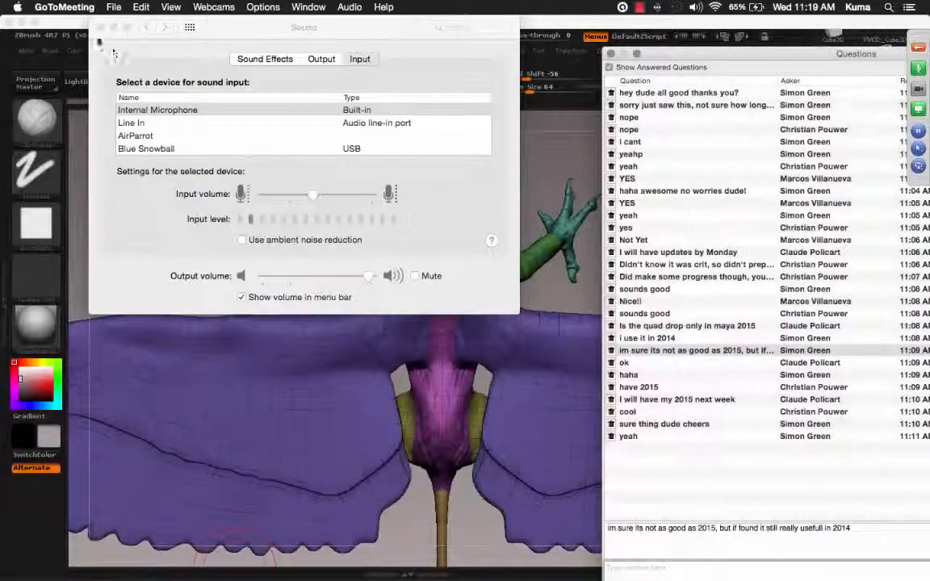
- Close the Sound preferences and rotate the colour-blocked bird sculpt in ZBrush
{"action": "left_click", "coordinate": [98, 41]}
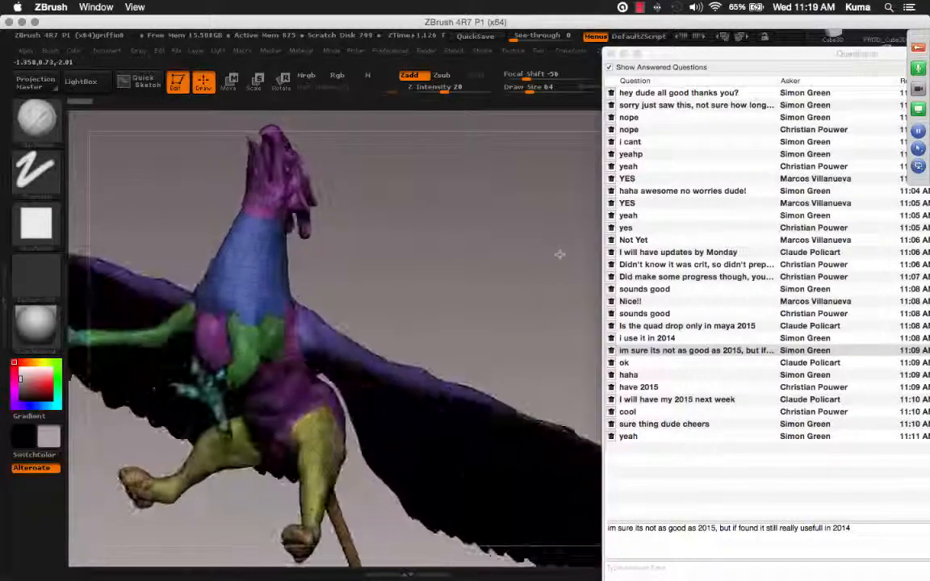
{"action": "left_click_drag", "start_coordinate": [323, 323], "coordinate": [460, 270]}
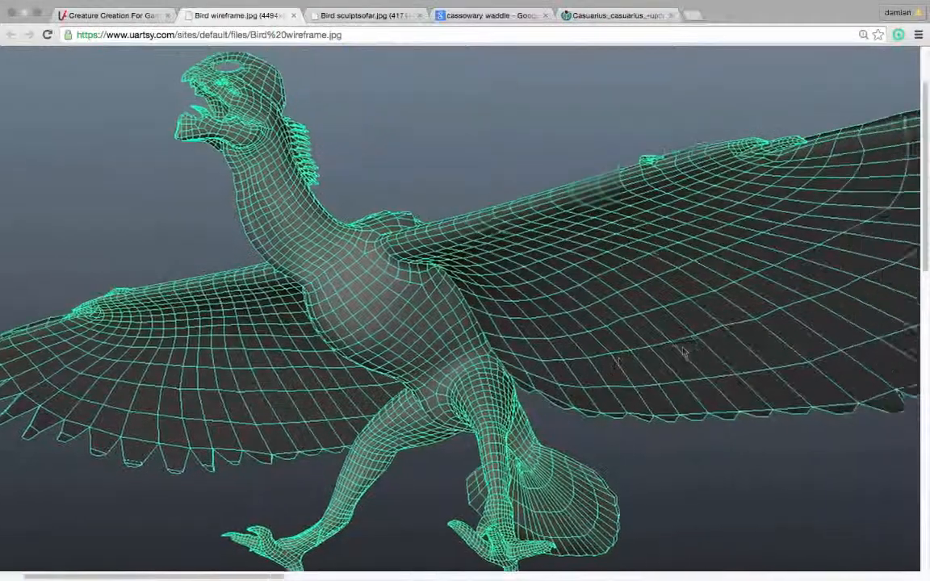
- Return to the Bird sculptsofar.jpg image and scroll to the underside view with wings, tail and talons
{"action": "left_click", "coordinate": [363, 15]}
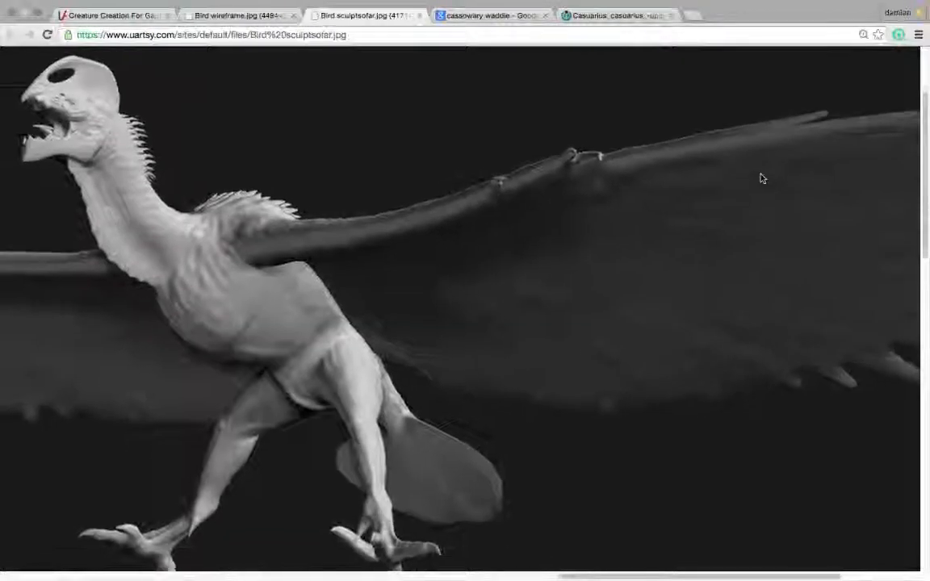
{"action": "scroll", "scroll_direction": "down", "scroll_amount": 3}
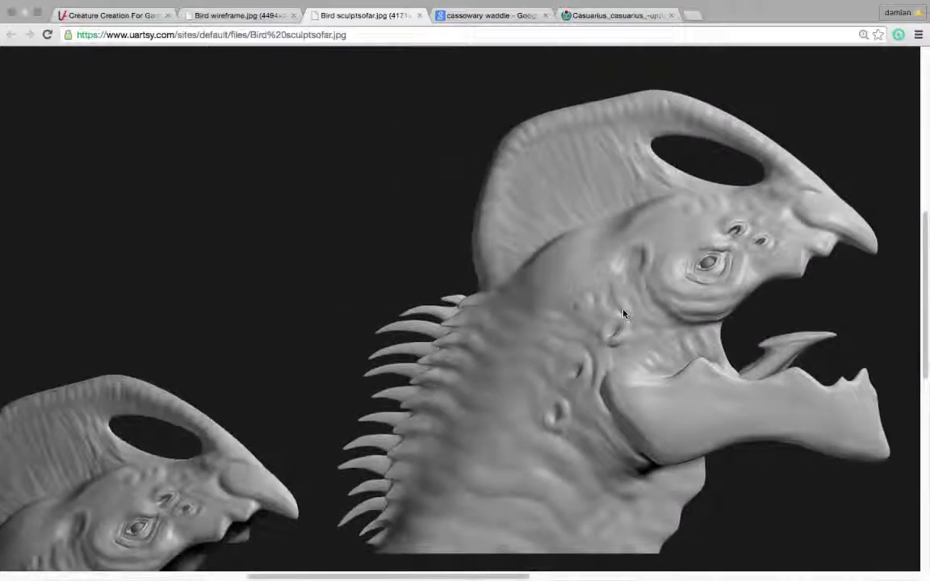
{"action": "scroll", "scroll_direction": "down", "scroll_amount": 3}
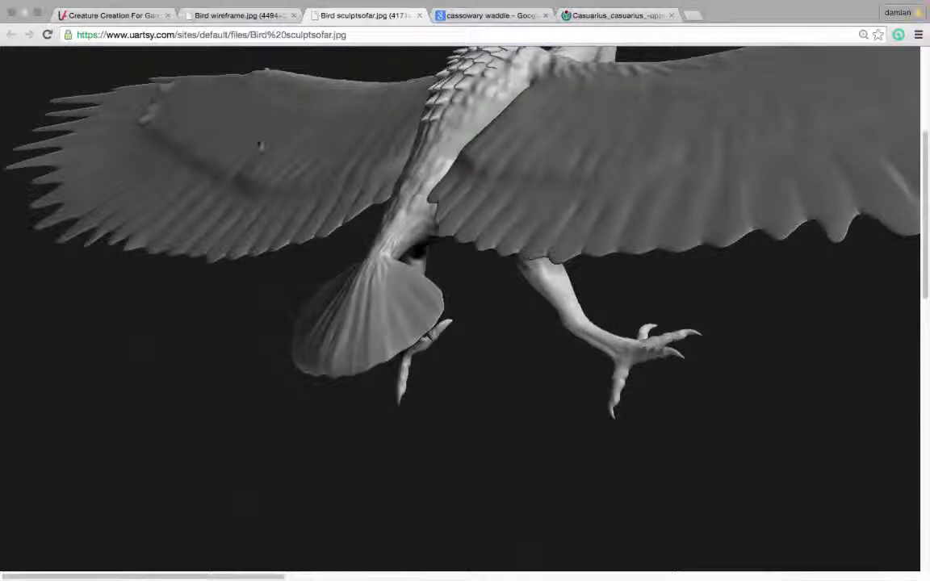
- Bring up the Bird wireframe.jpg image to examine the bird's topology
{"action": "left_click", "coordinate": [238, 15]}
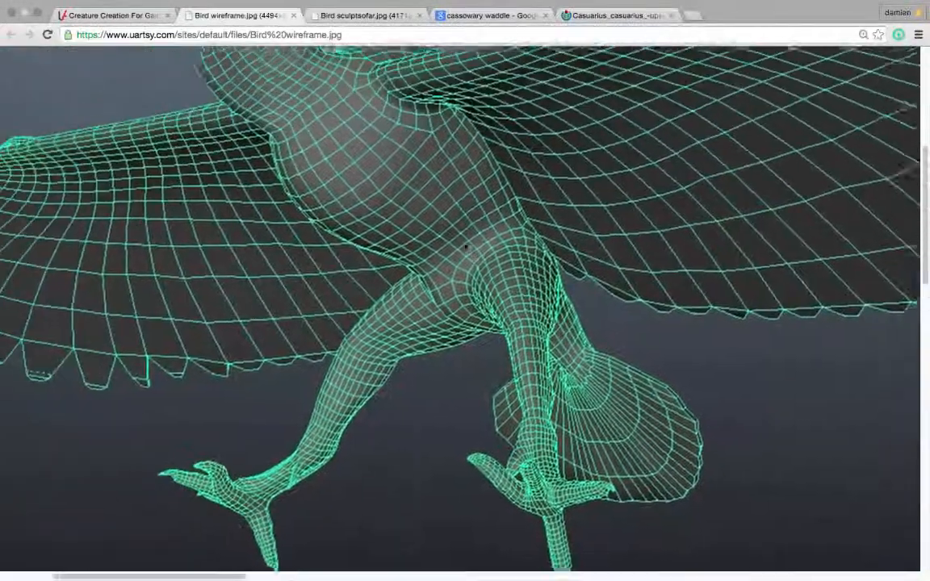
{"action": "scroll", "scroll_direction": "up", "scroll_amount": 3}
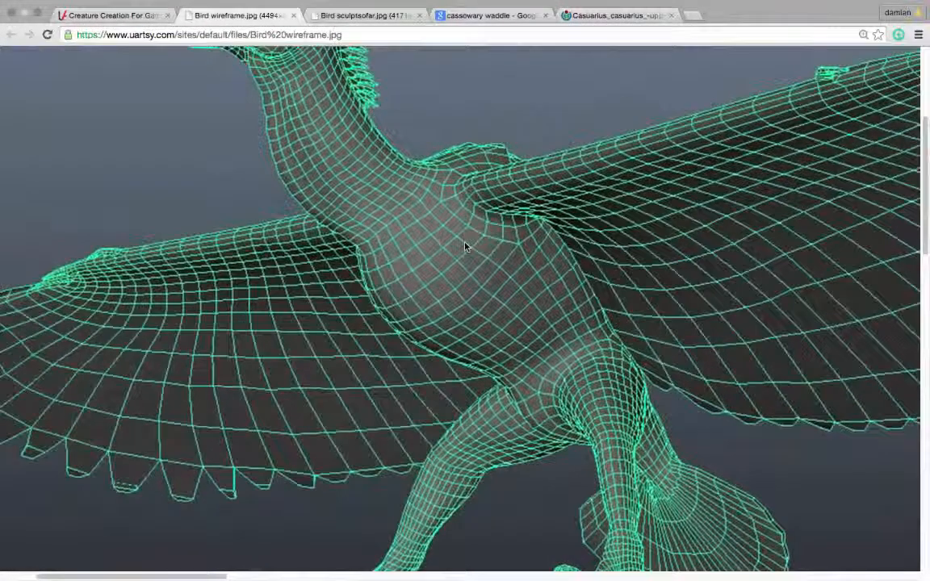
{"action": "scroll", "scroll_direction": "down", "scroll_amount": 3}
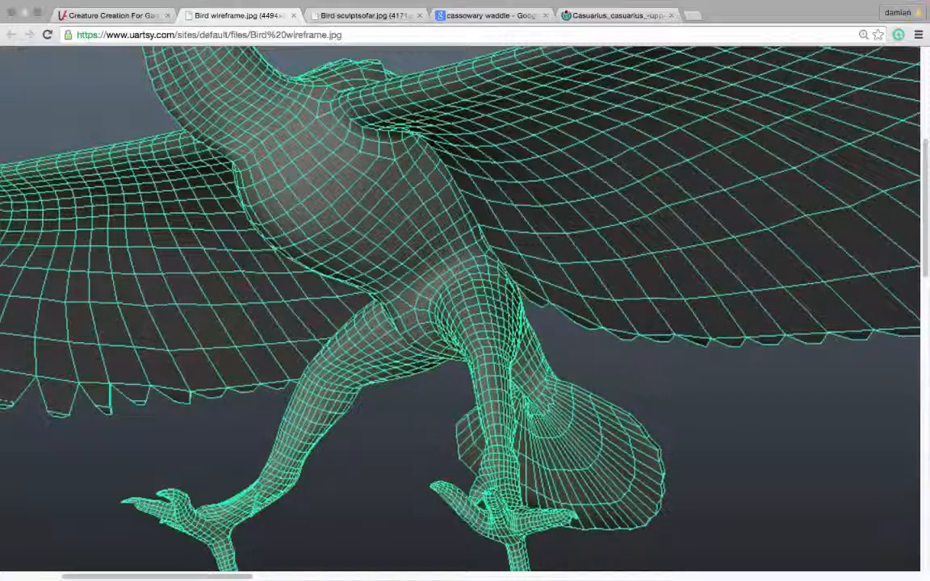
{"action": "mouse_move", "coordinate": [543, 408]}
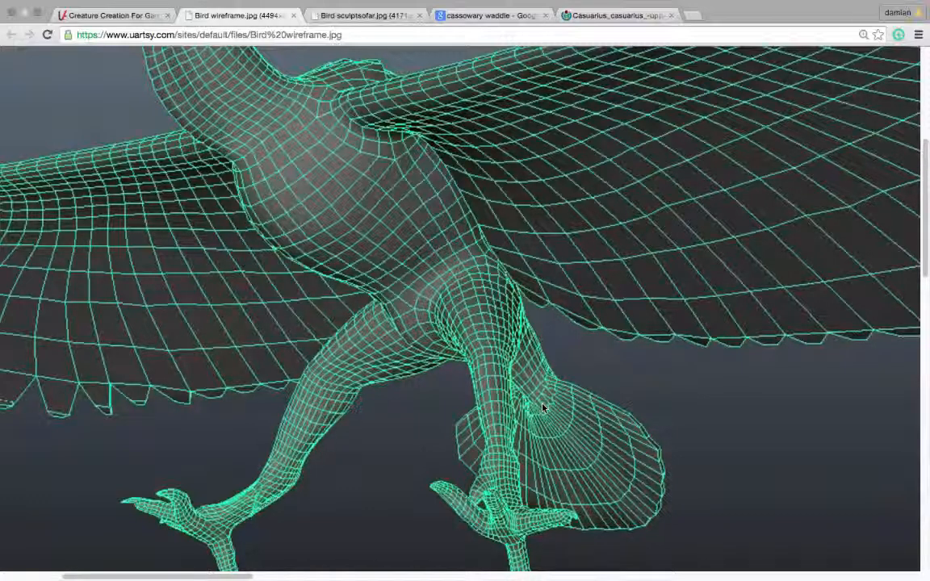
{"action": "mouse_move", "coordinate": [595, 251]}
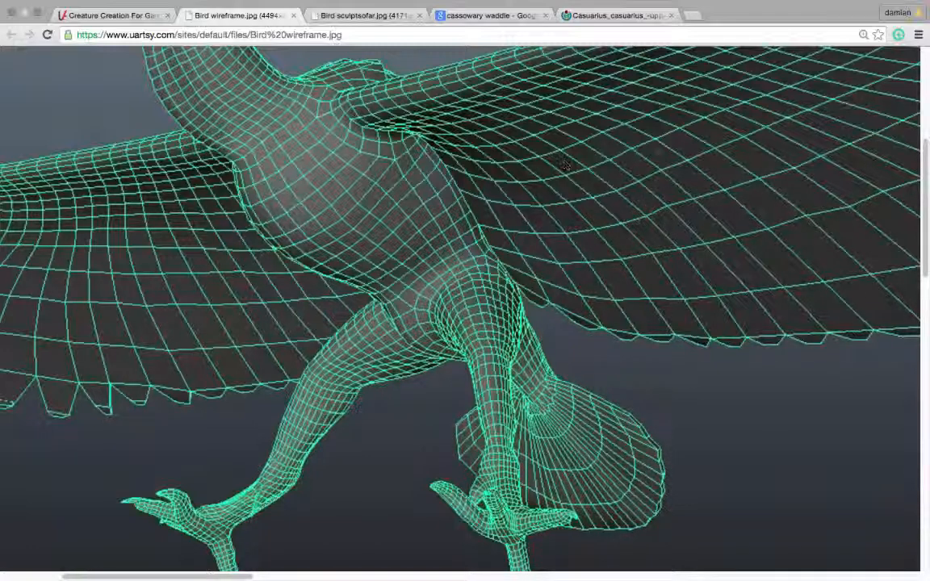
{"action": "mouse_move", "coordinate": [654, 191]}
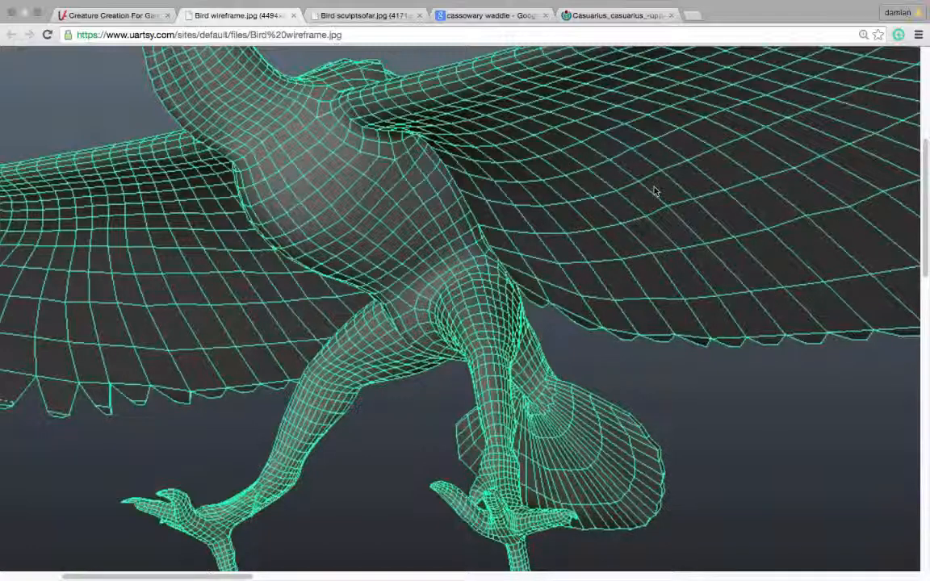
{"action": "scroll", "scroll_direction": "down", "scroll_amount": 3}
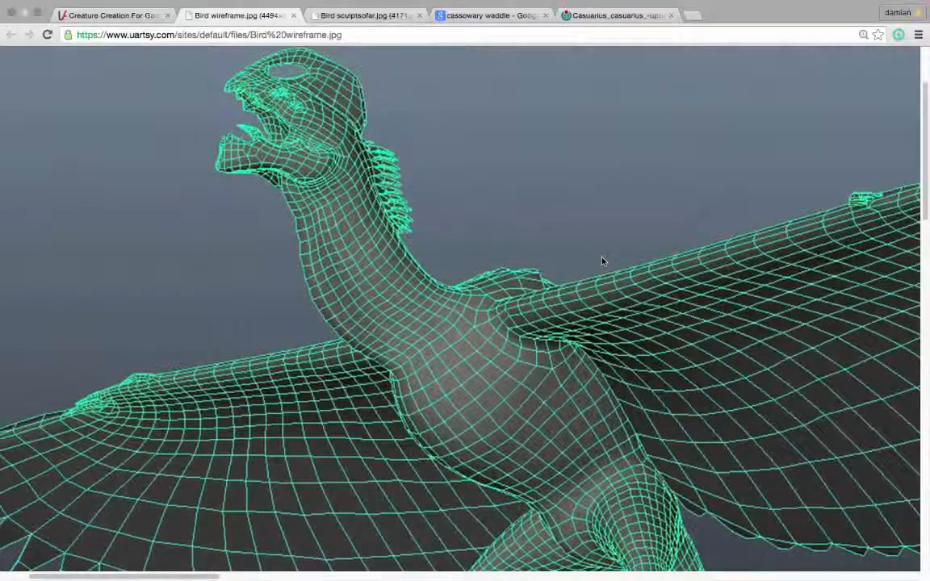
{"action": "scroll", "scroll_direction": "up", "scroll_amount": 3}
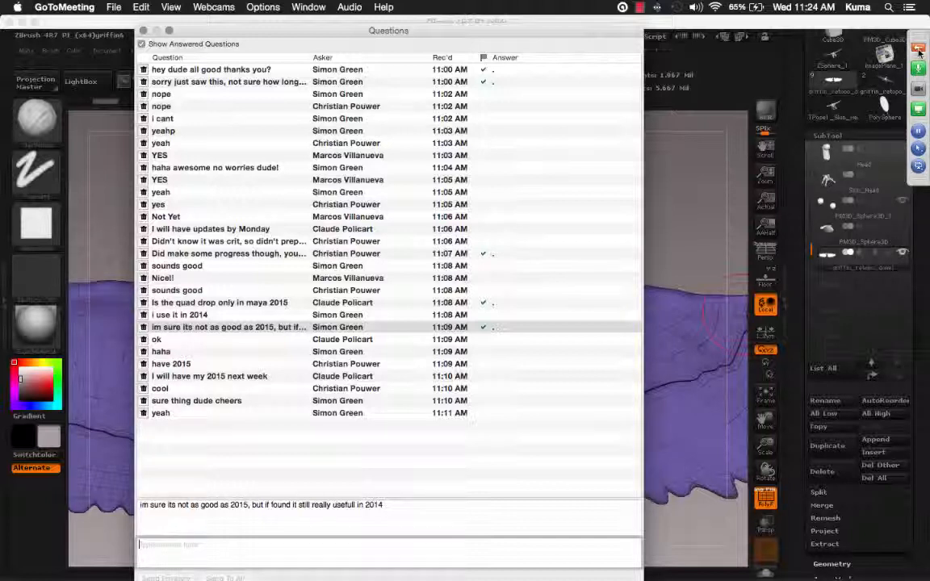
{"action": "mouse_move", "coordinate": [919, 48]}
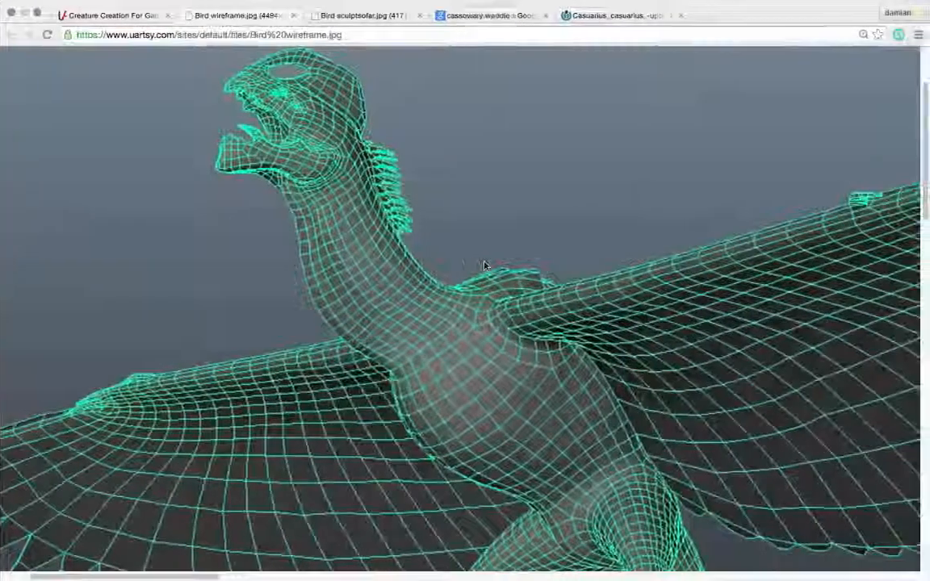
{"action": "left_click", "coordinate": [113, 30]}
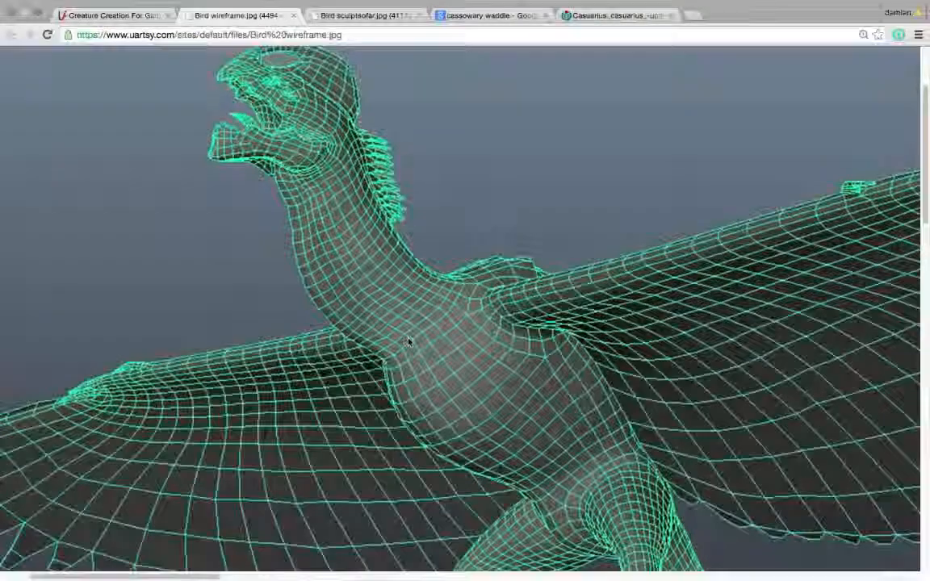
{"action": "scroll", "scroll_direction": "down", "scroll_amount": 3}
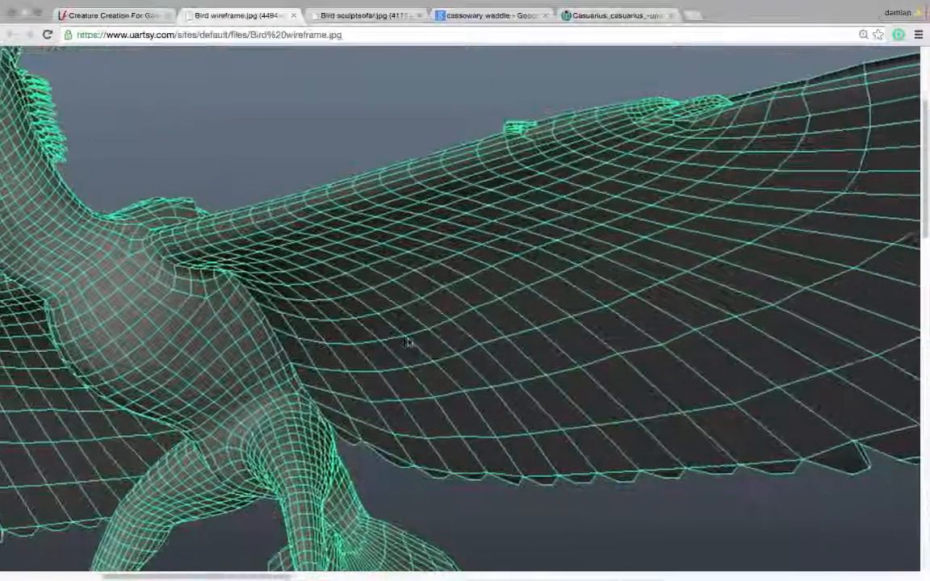
{"action": "scroll", "scroll_direction": "down", "scroll_amount": 3}
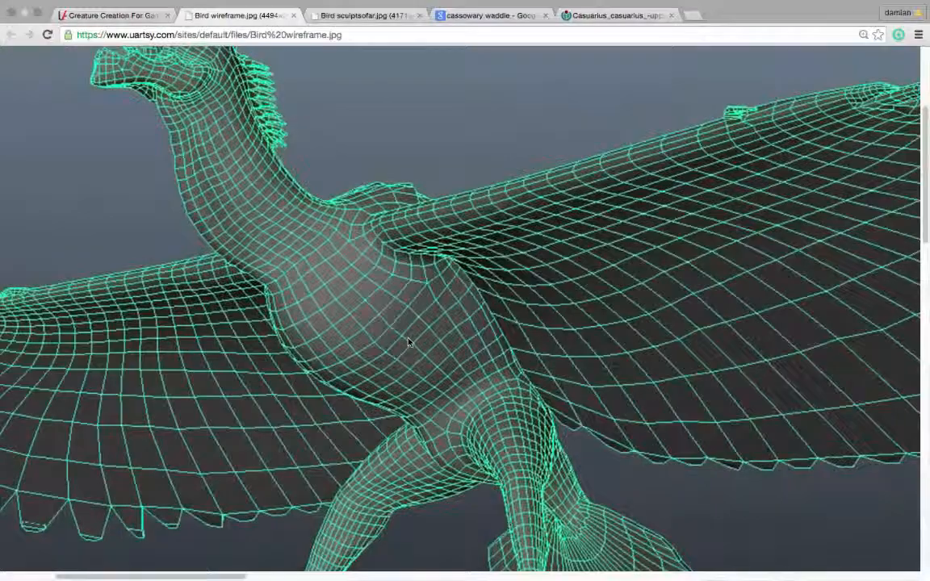
{"action": "scroll", "scroll_direction": "down", "scroll_amount": 3}
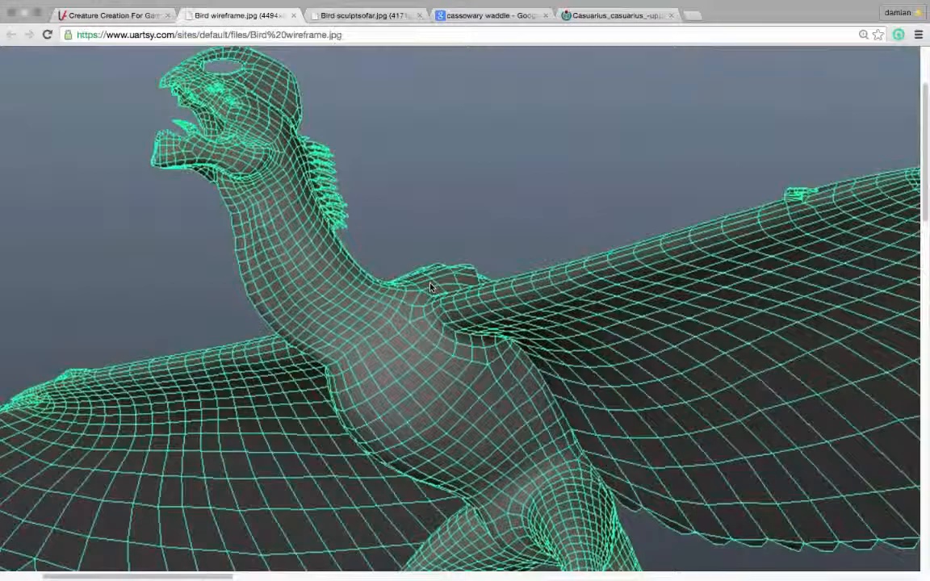
{"action": "scroll", "scroll_direction": "down", "scroll_amount": 3}
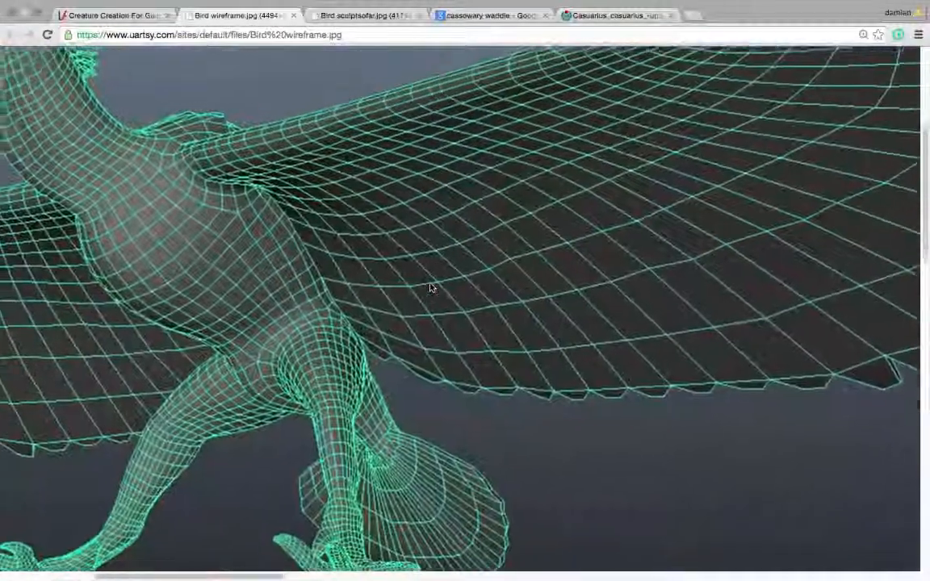
{"action": "scroll", "scroll_direction": "down", "scroll_amount": 3}
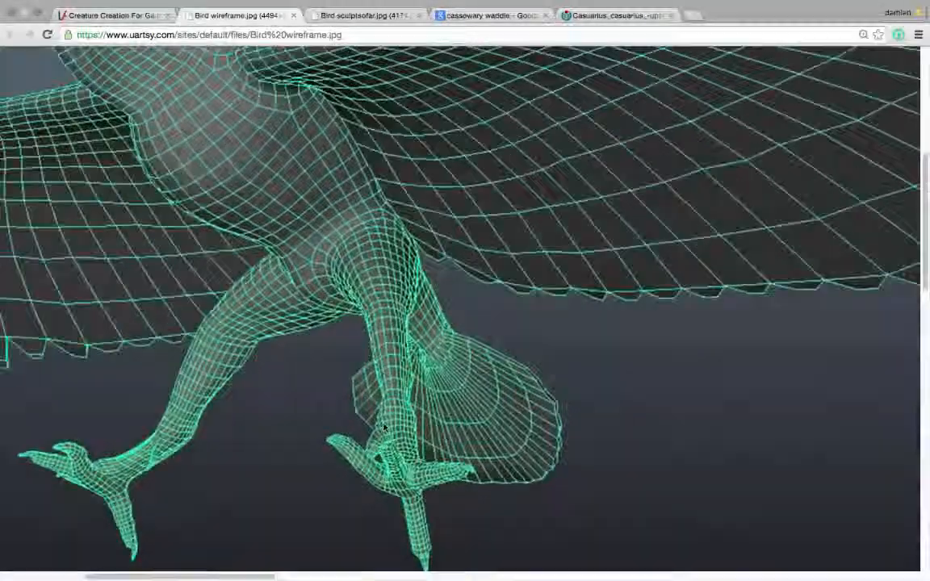
{"action": "scroll", "scroll_direction": "up", "scroll_amount": 3}
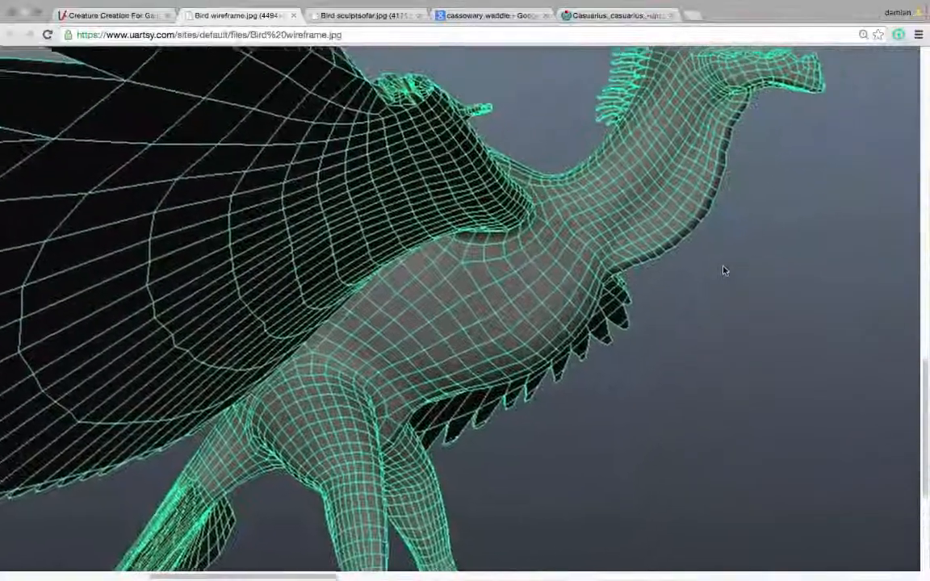
{"action": "scroll", "scroll_direction": "down", "scroll_amount": 3}
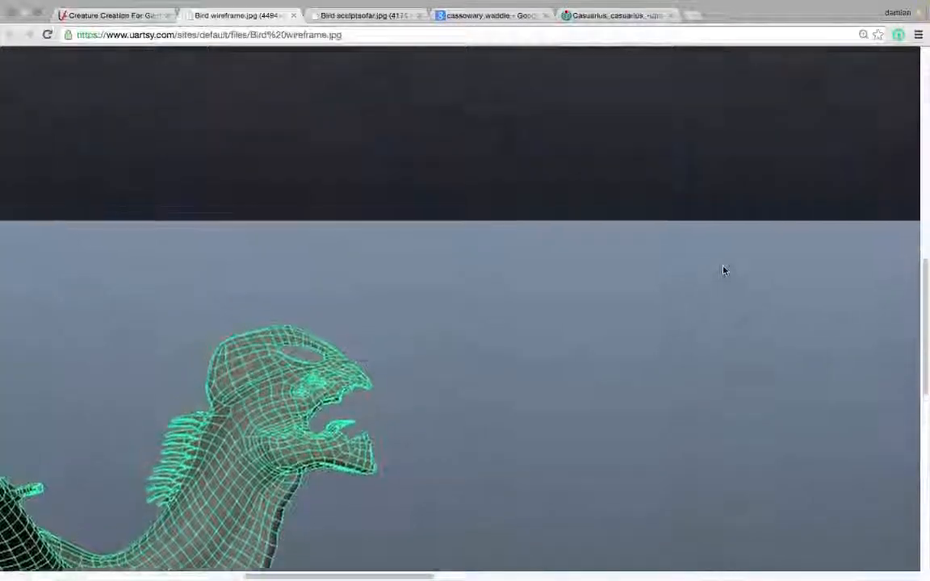
{"action": "scroll", "scroll_direction": "up", "scroll_amount": 3}
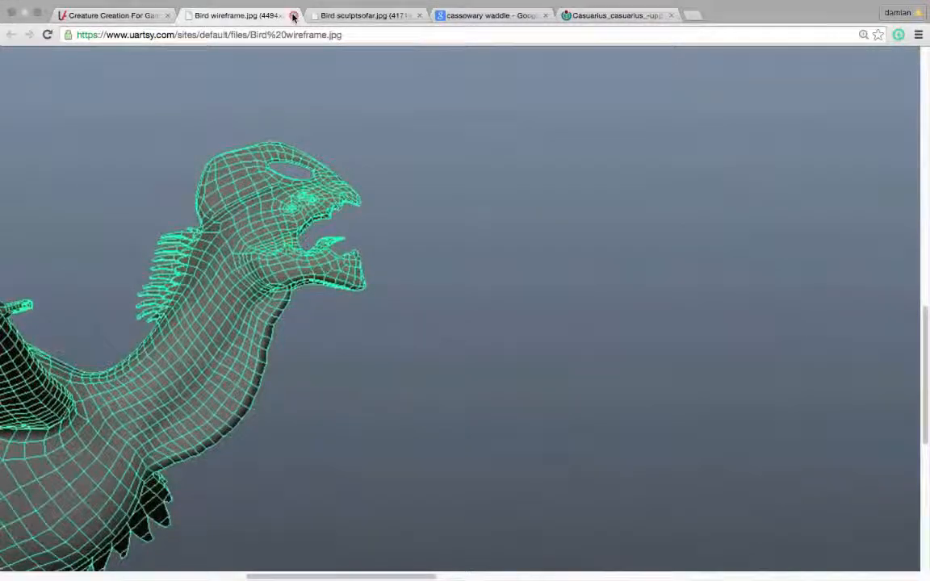
{"action": "mouse_move", "coordinate": [293, 16]}
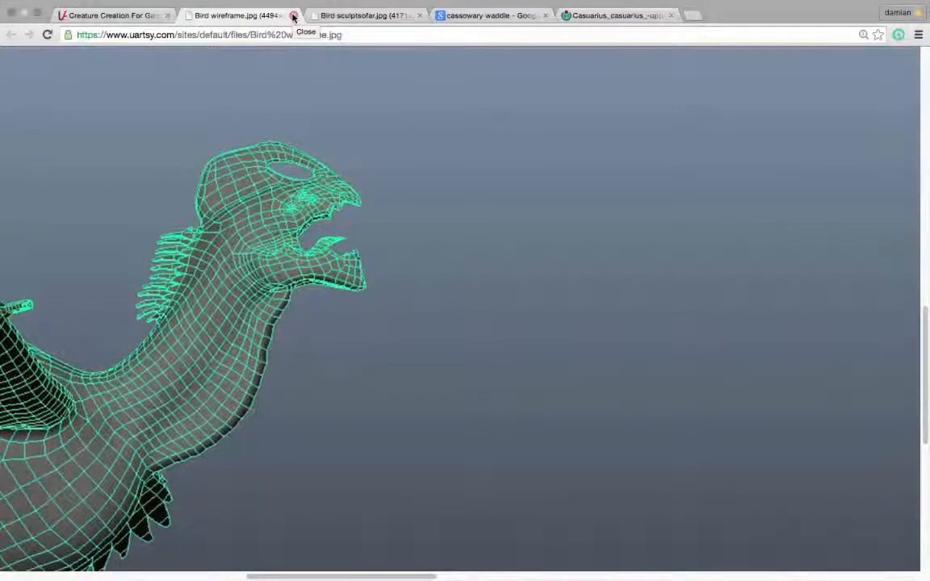
{"action": "left_click", "coordinate": [293, 14]}
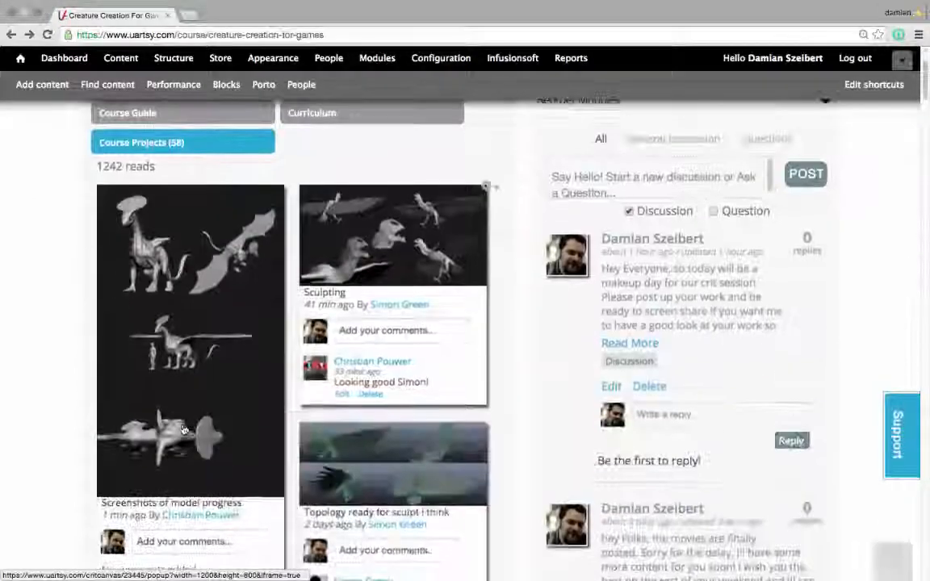
{"action": "left_click", "coordinate": [184, 427]}
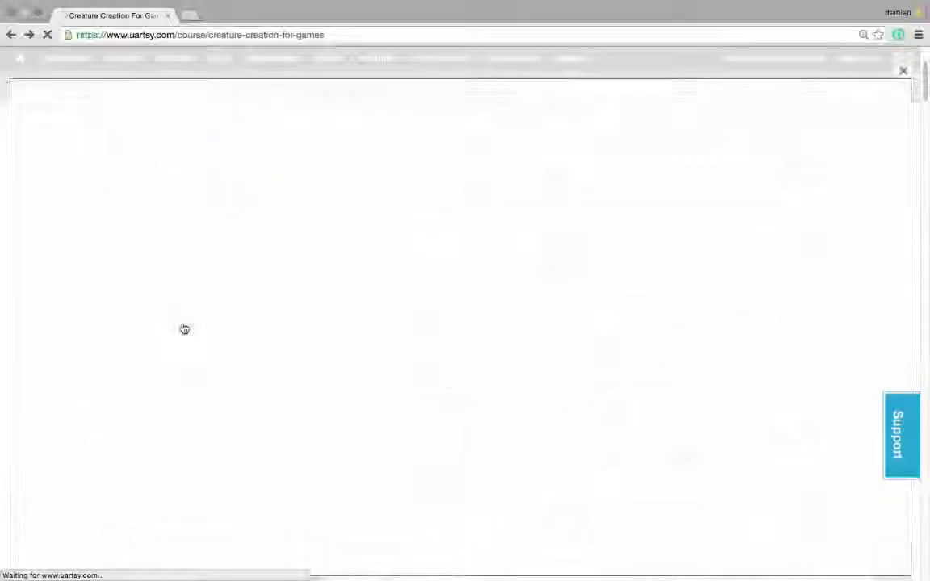